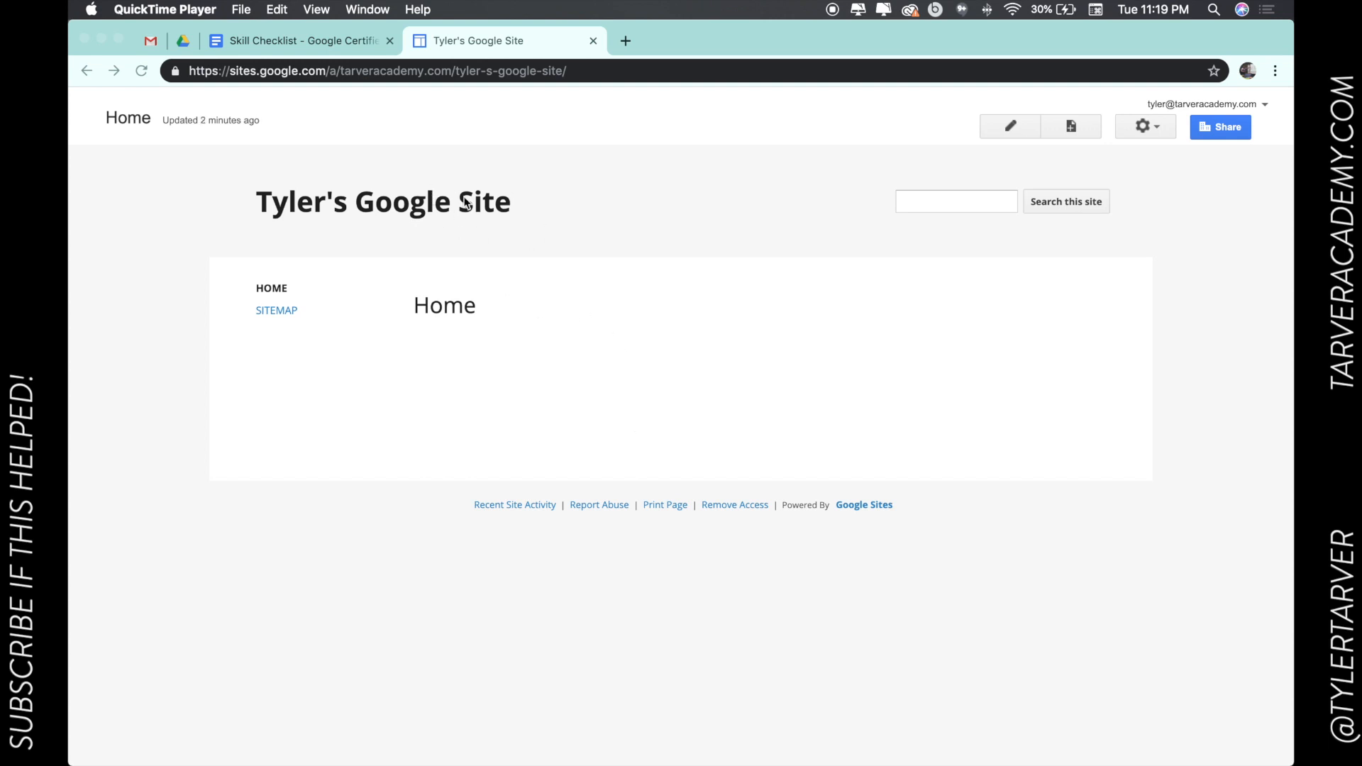
Step: Check the skill checklist, return to the site and begin a new page
{"action": "left_click", "coordinate": [299, 40]}
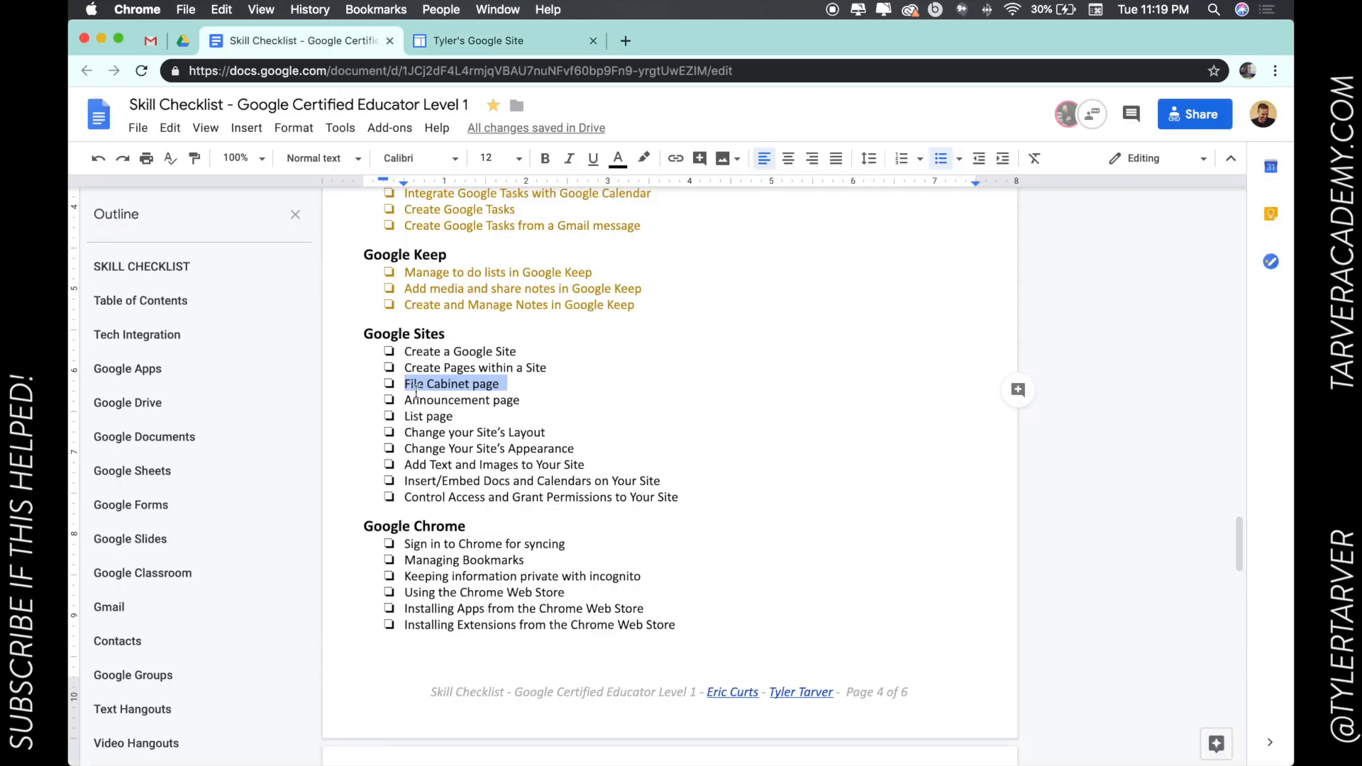
{"action": "left_click", "coordinate": [477, 40]}
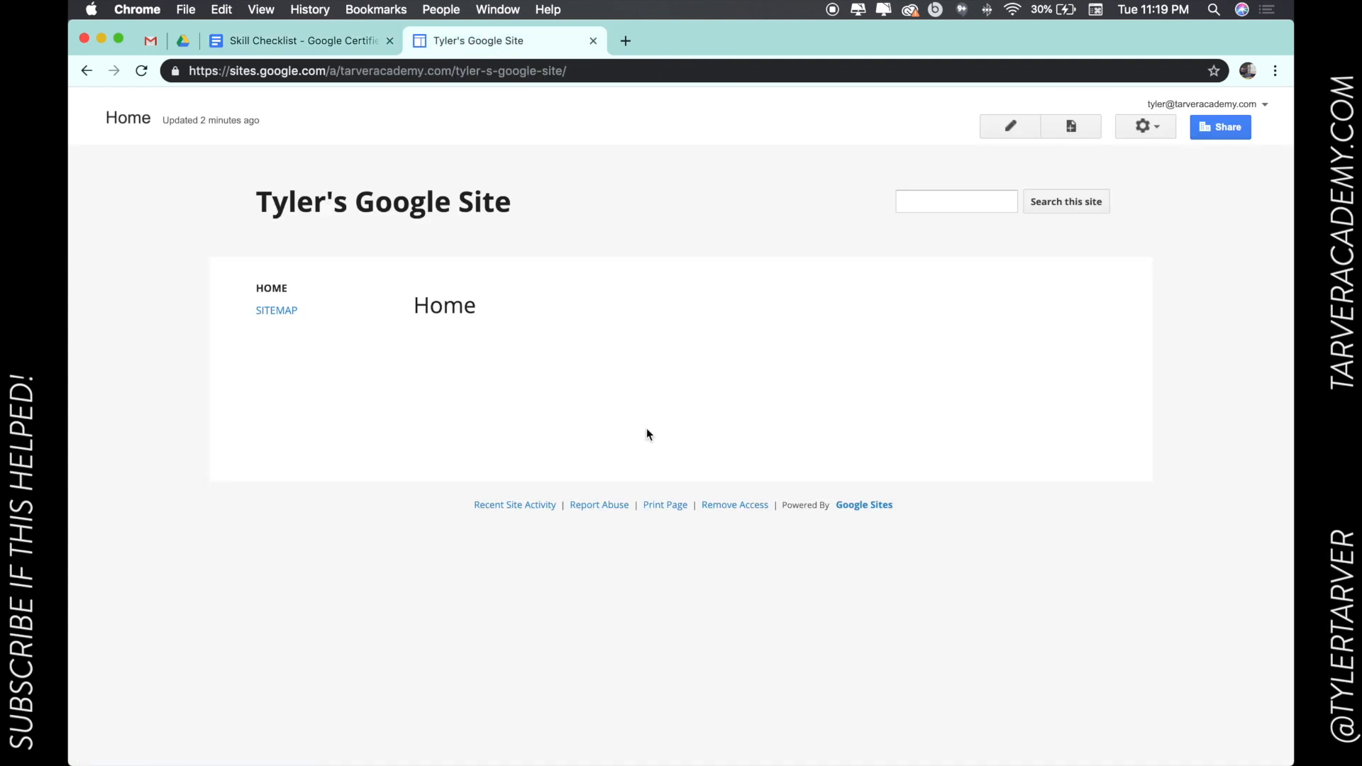
{"action": "mouse_move", "coordinate": [622, 344]}
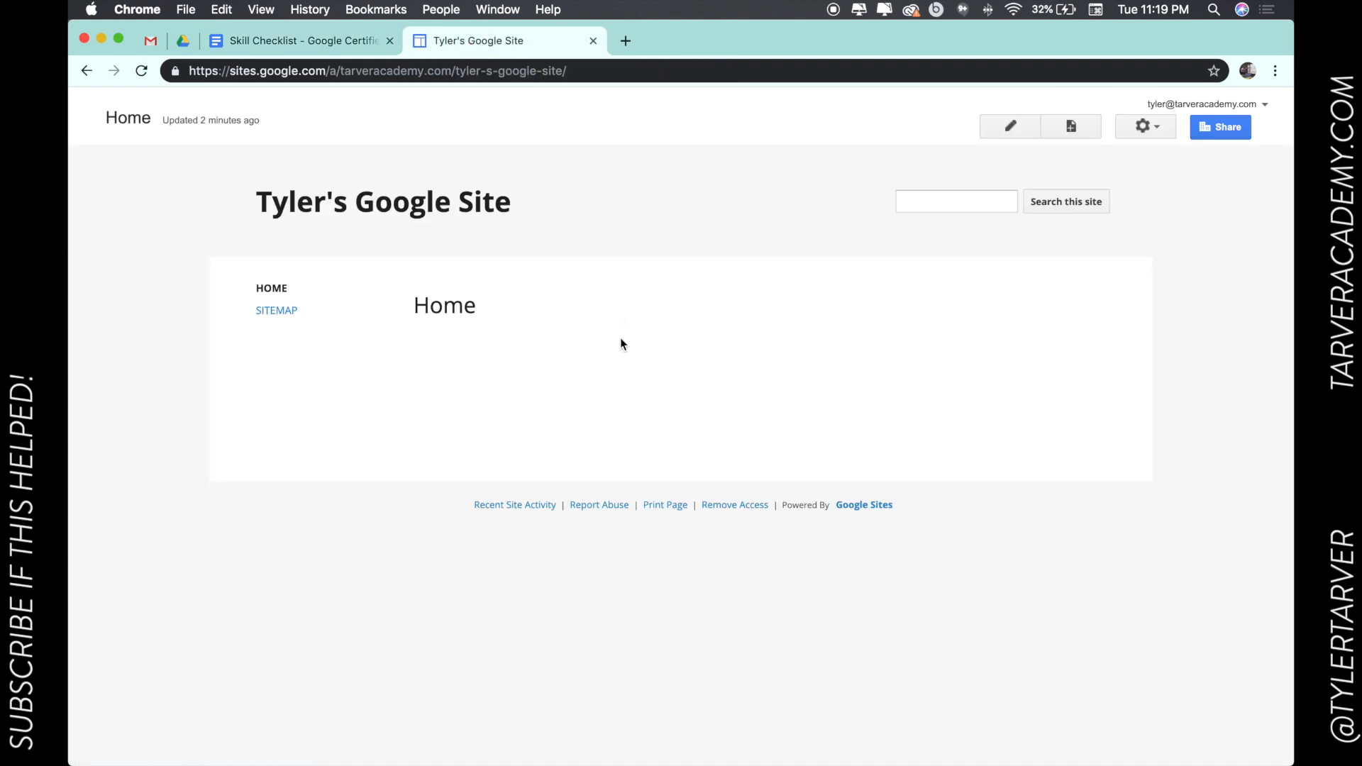
{"action": "mouse_move", "coordinate": [759, 389]}
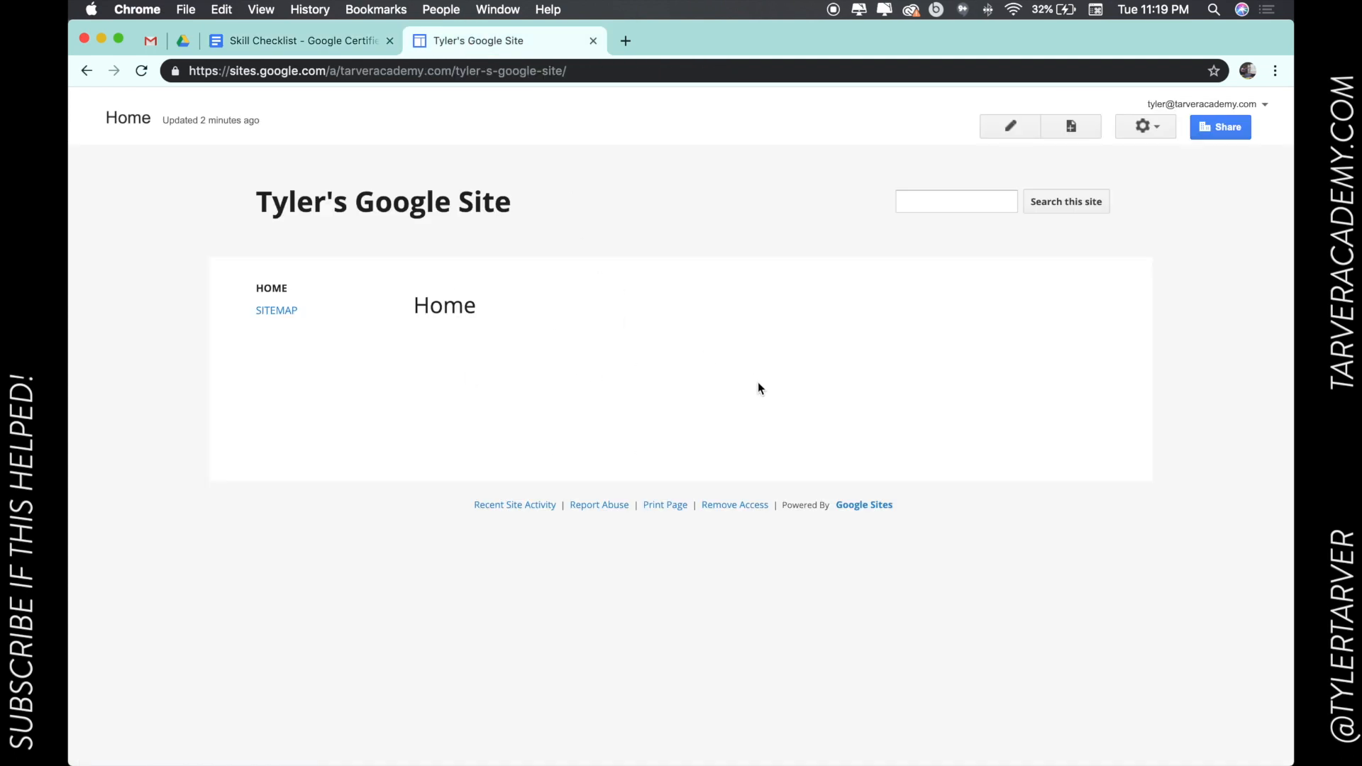
{"action": "mouse_move", "coordinate": [413, 258]}
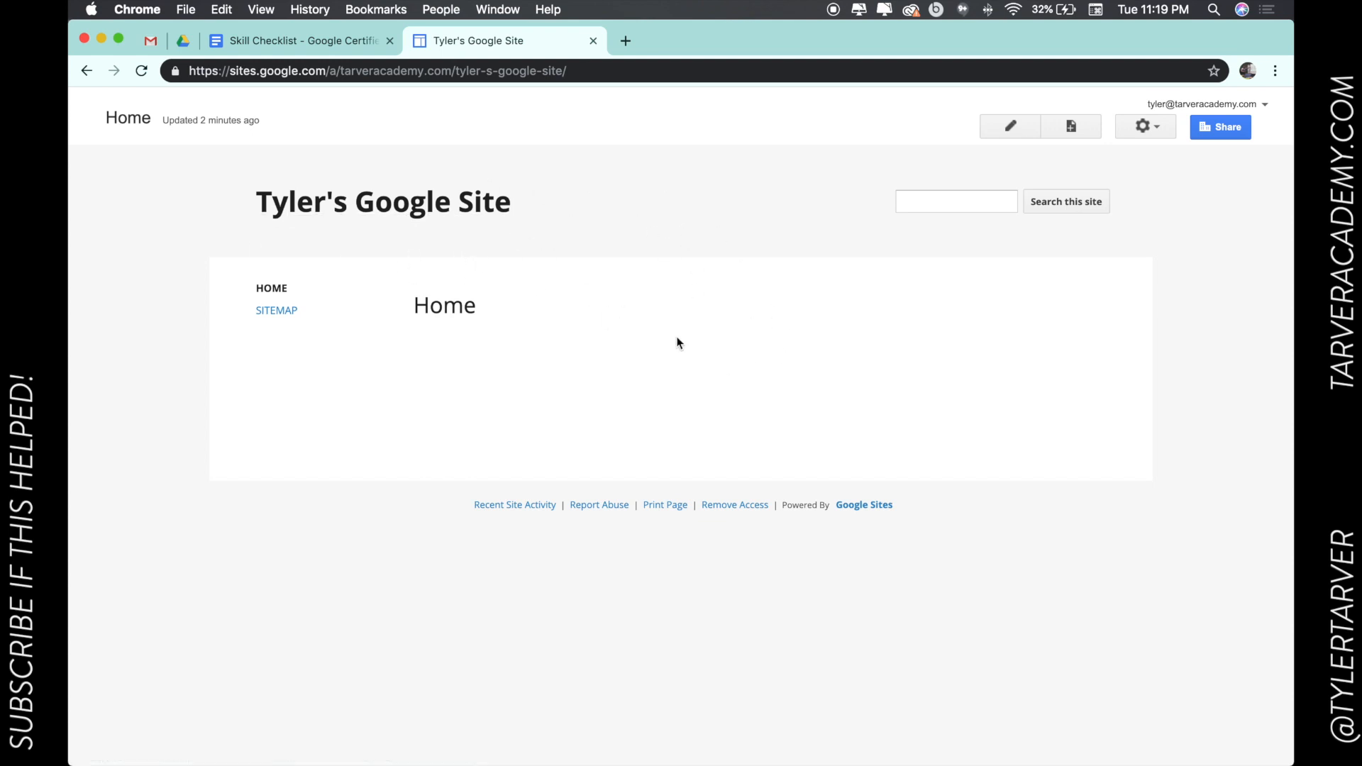
{"action": "mouse_move", "coordinate": [883, 333]}
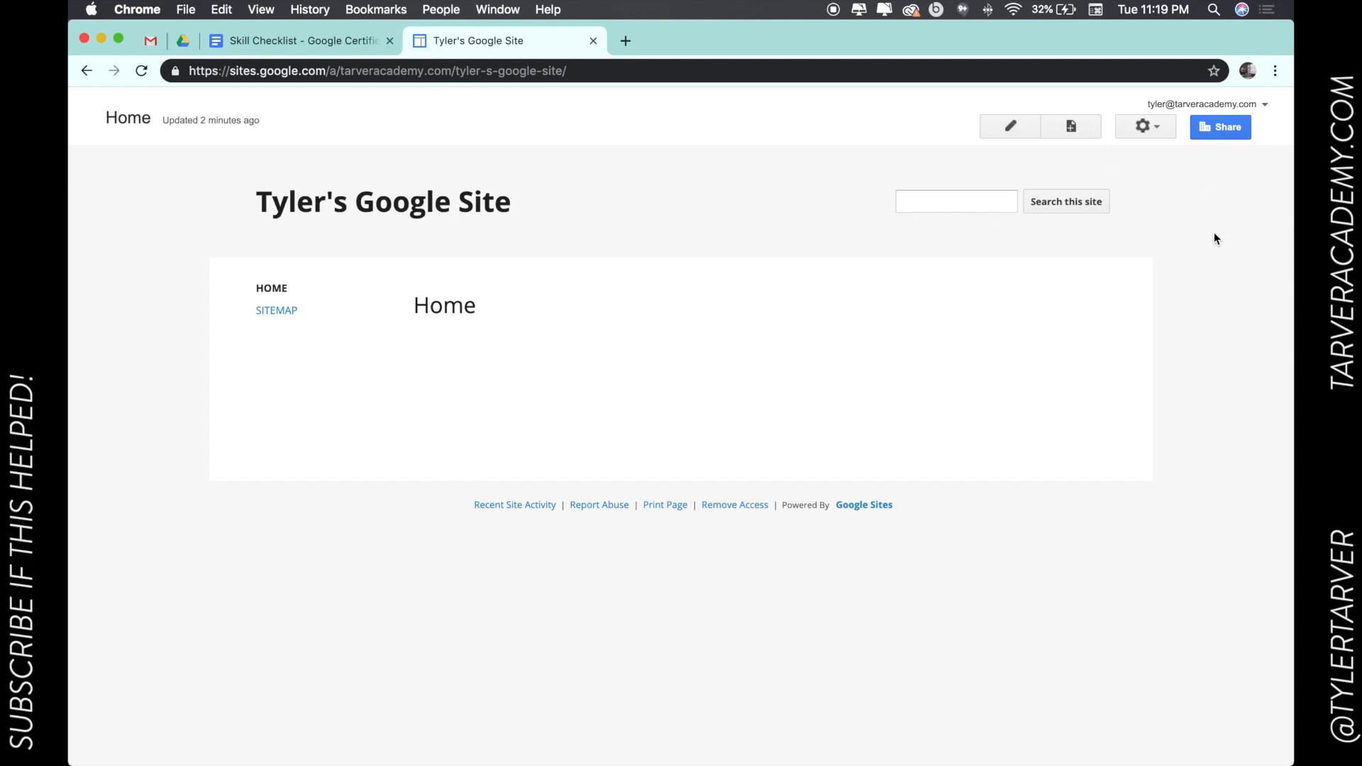
{"action": "mouse_move", "coordinate": [1193, 242]}
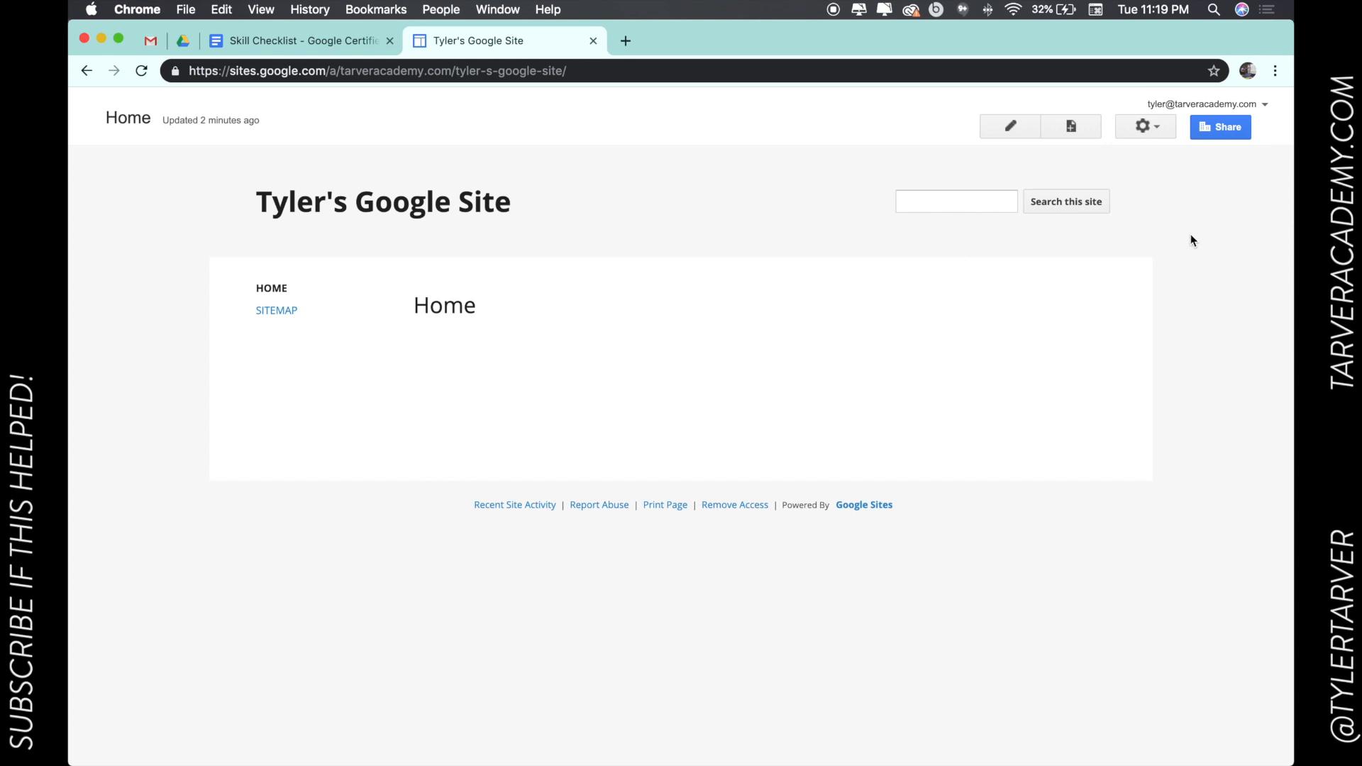
{"action": "mouse_move", "coordinate": [1071, 126]}
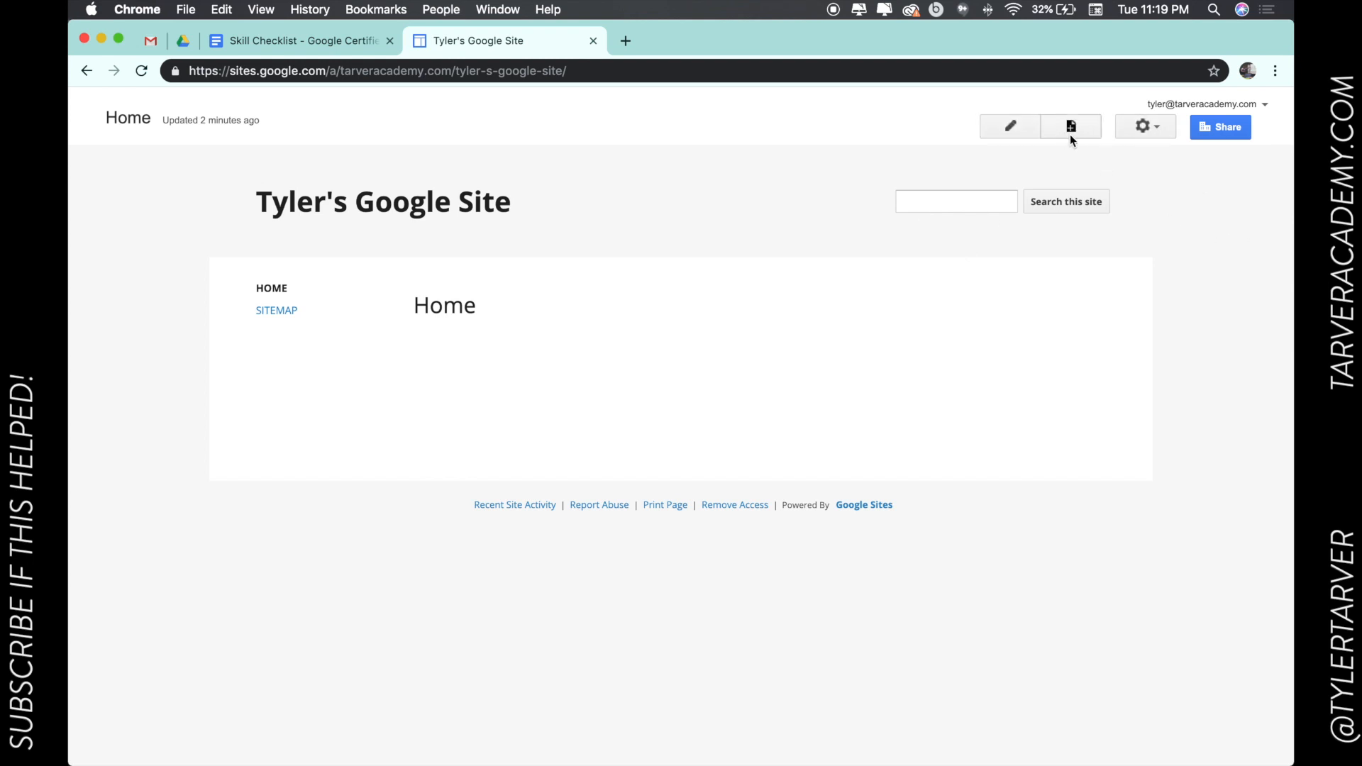
{"action": "mouse_move", "coordinate": [1070, 126]}
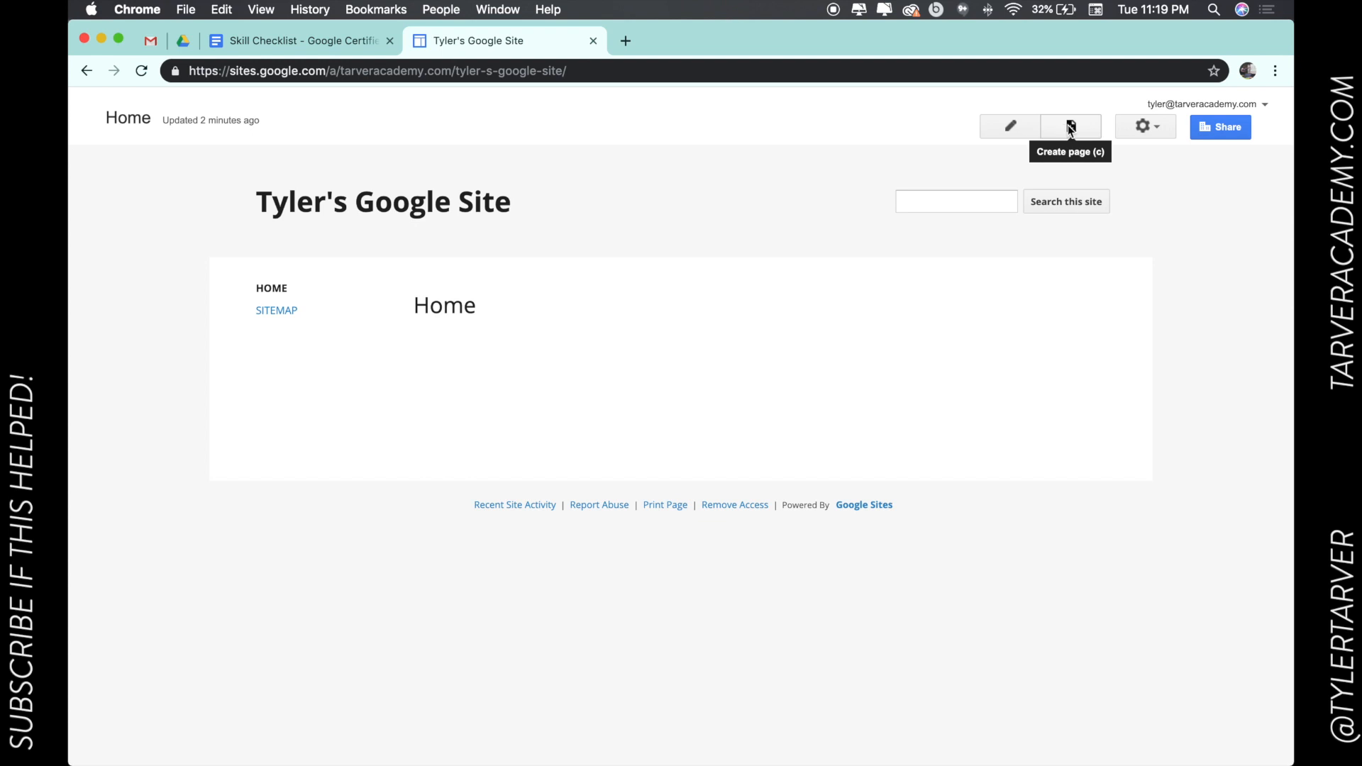
{"action": "left_click", "coordinate": [1070, 126]}
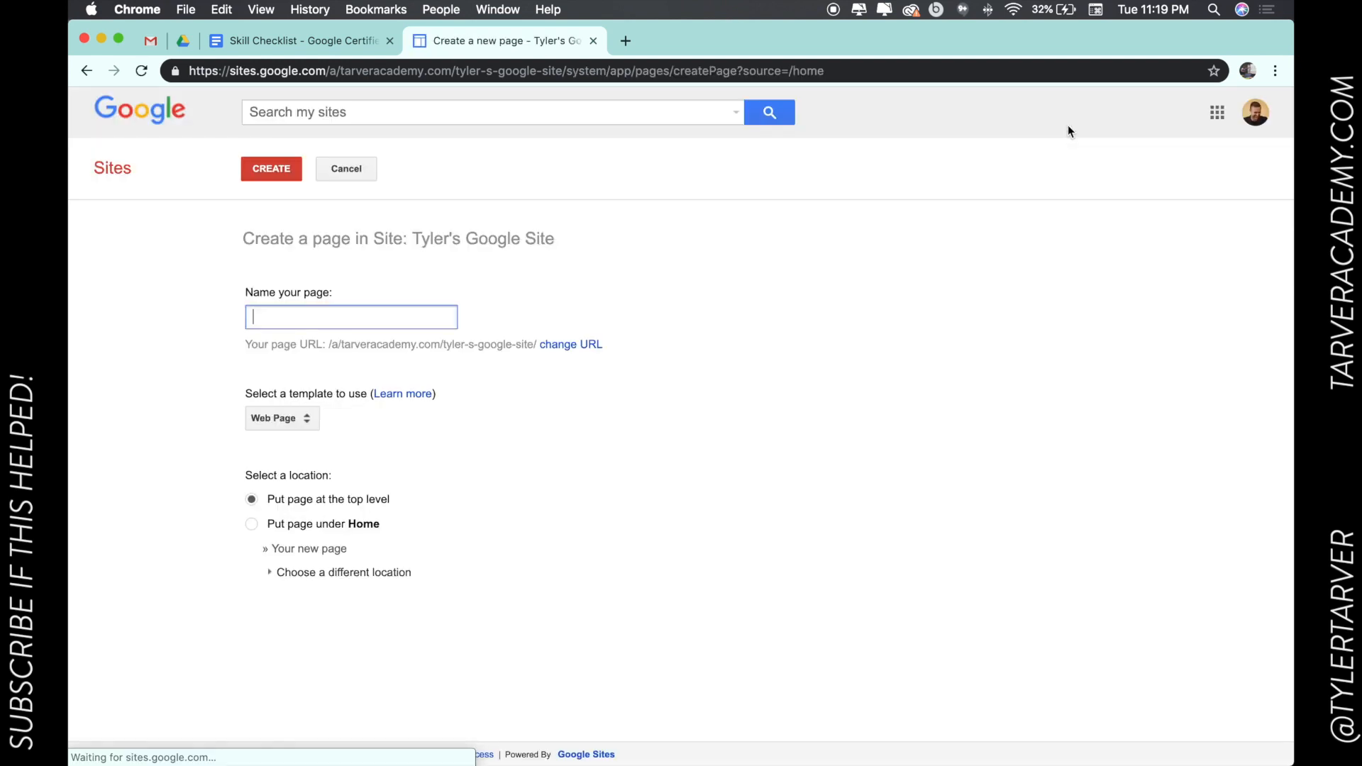
Step: Create a top-level page named 'Files You Need' using the File Cabinet template
{"action": "type", "text": "F"}
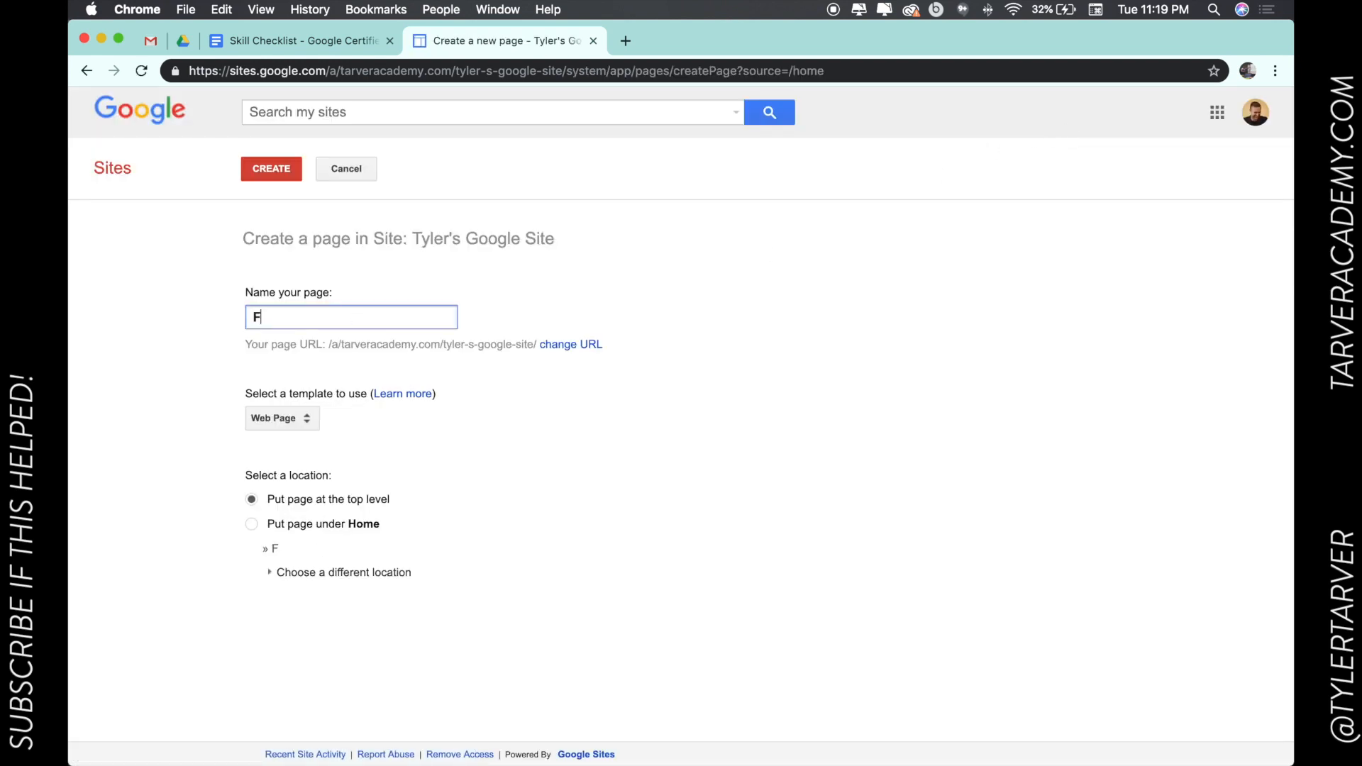
{"action": "type", "text": "iles You Need"}
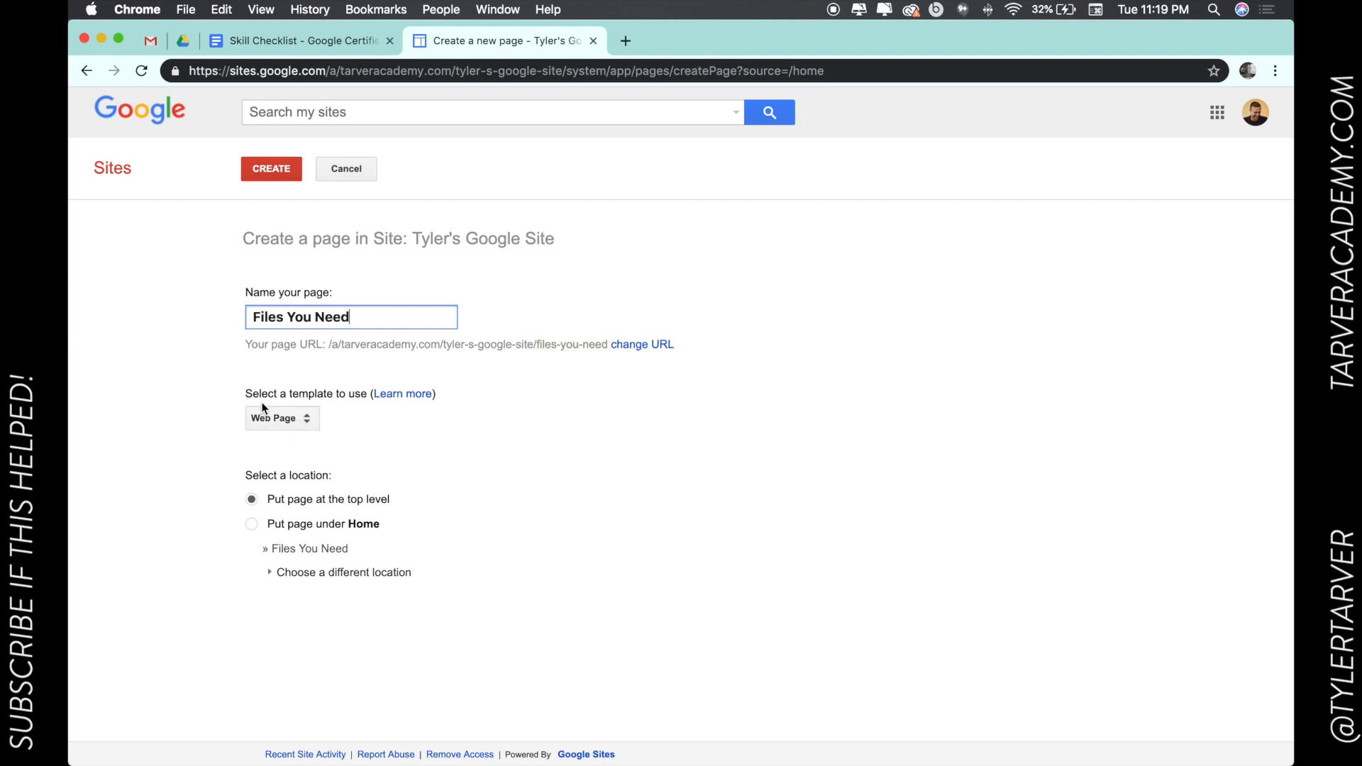
{"action": "left_click", "coordinate": [281, 417]}
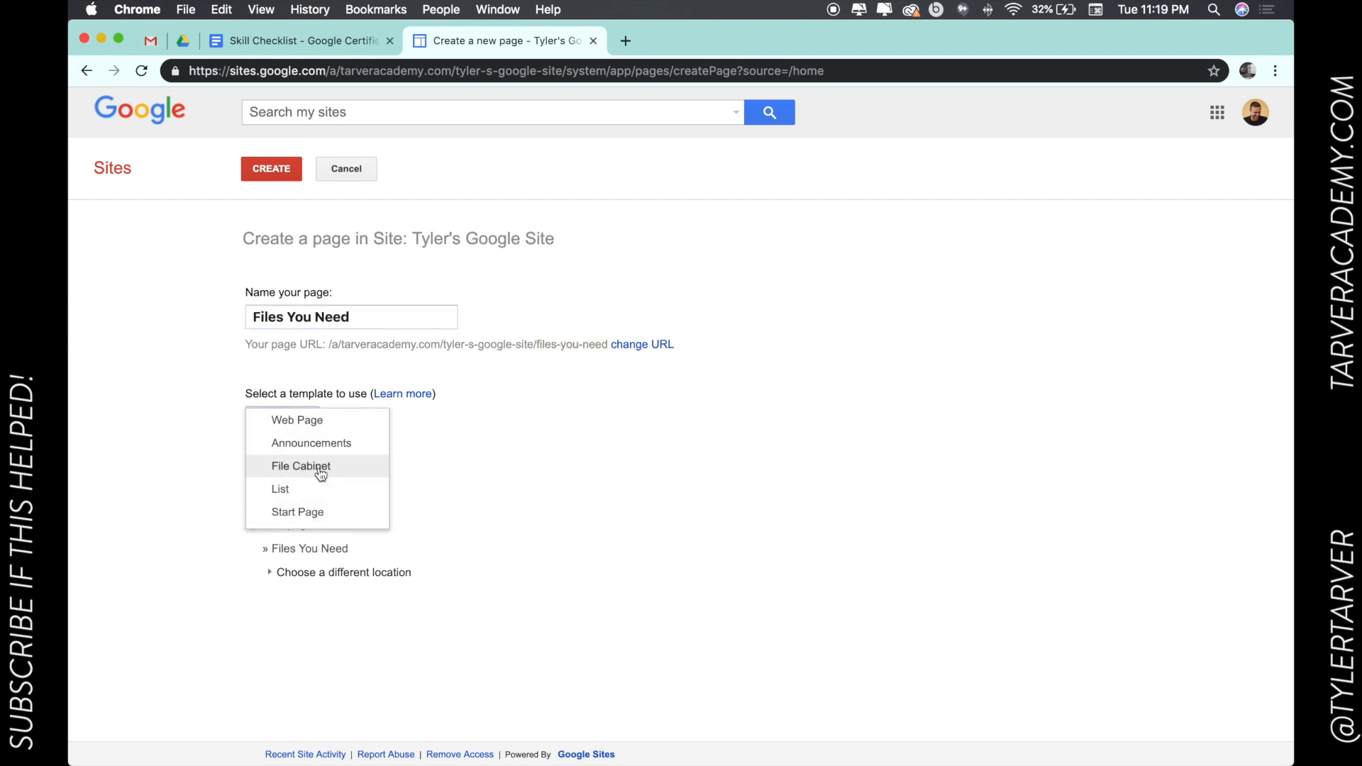
{"action": "left_click", "coordinate": [301, 465]}
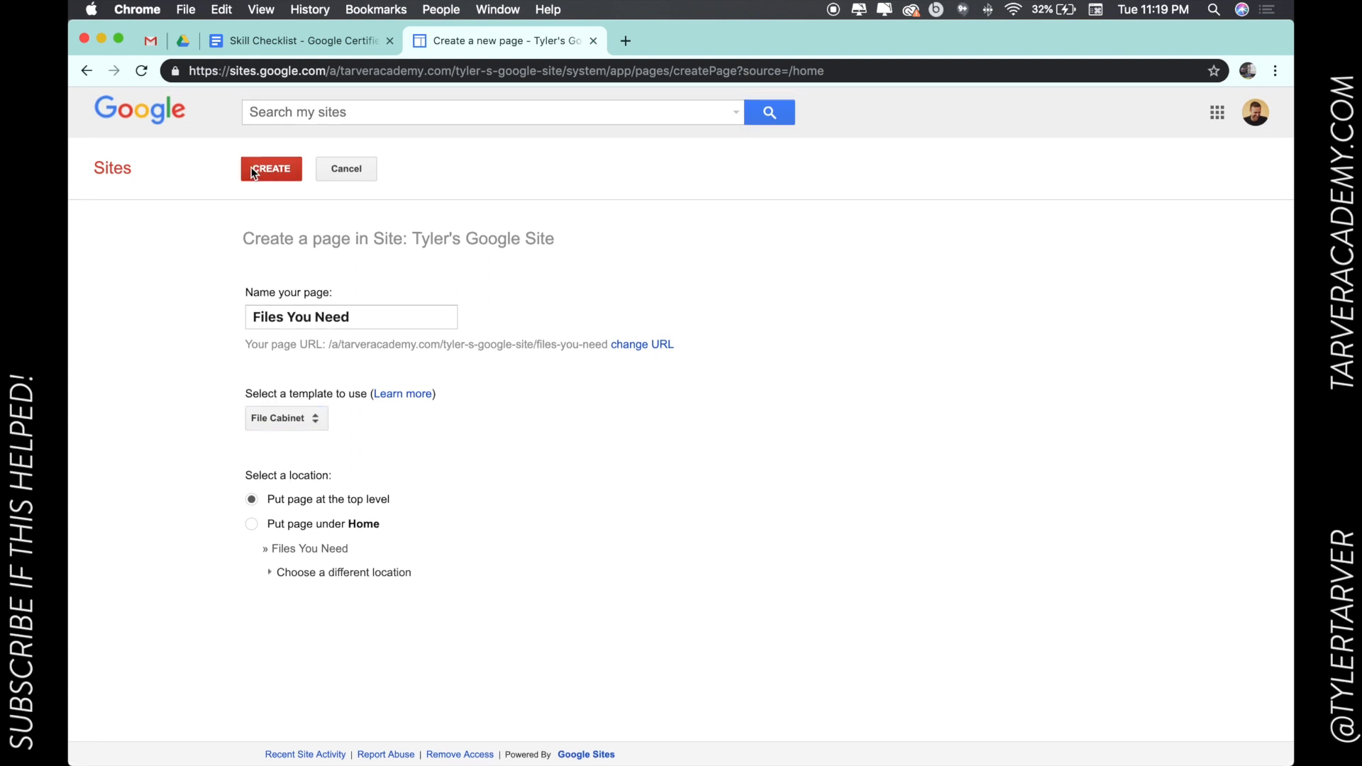
{"action": "left_click", "coordinate": [271, 168]}
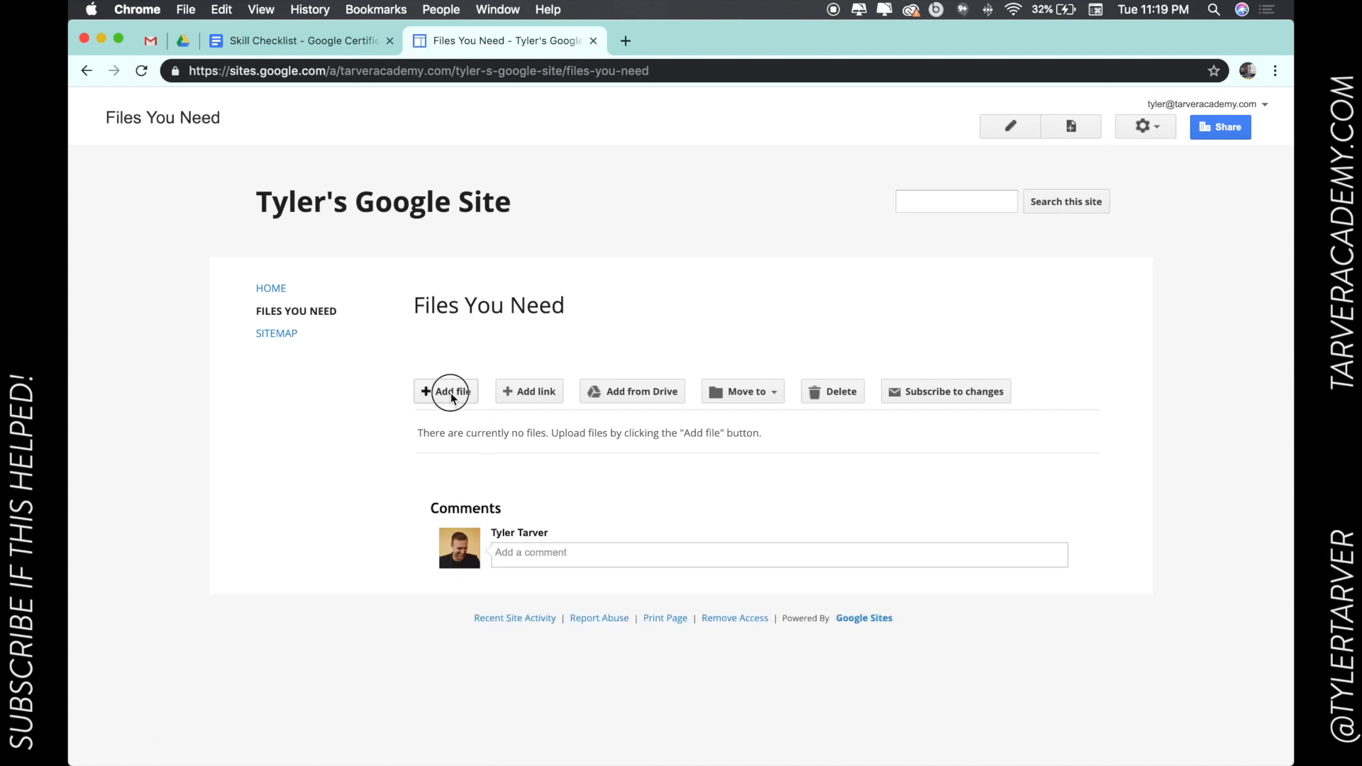
{"action": "left_click", "coordinate": [445, 391]}
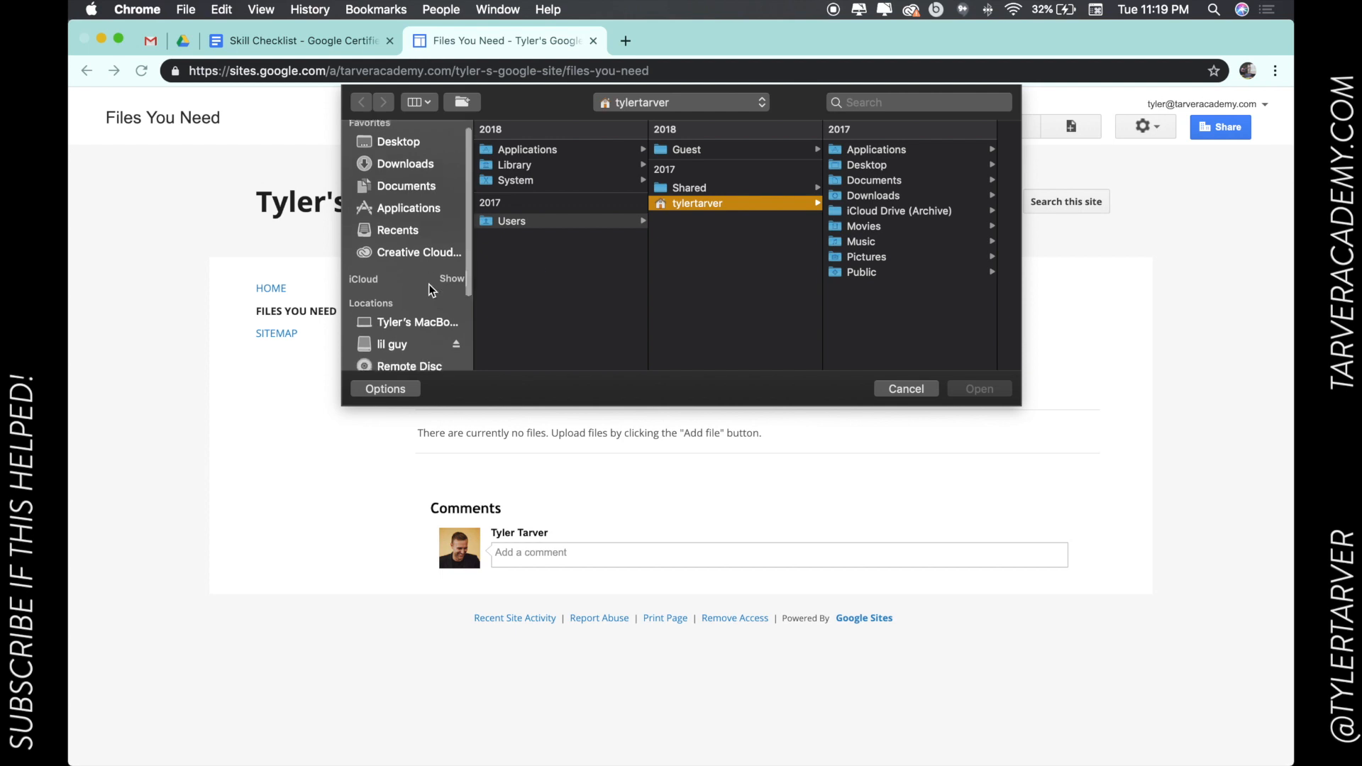
{"action": "left_click", "coordinate": [408, 186]}
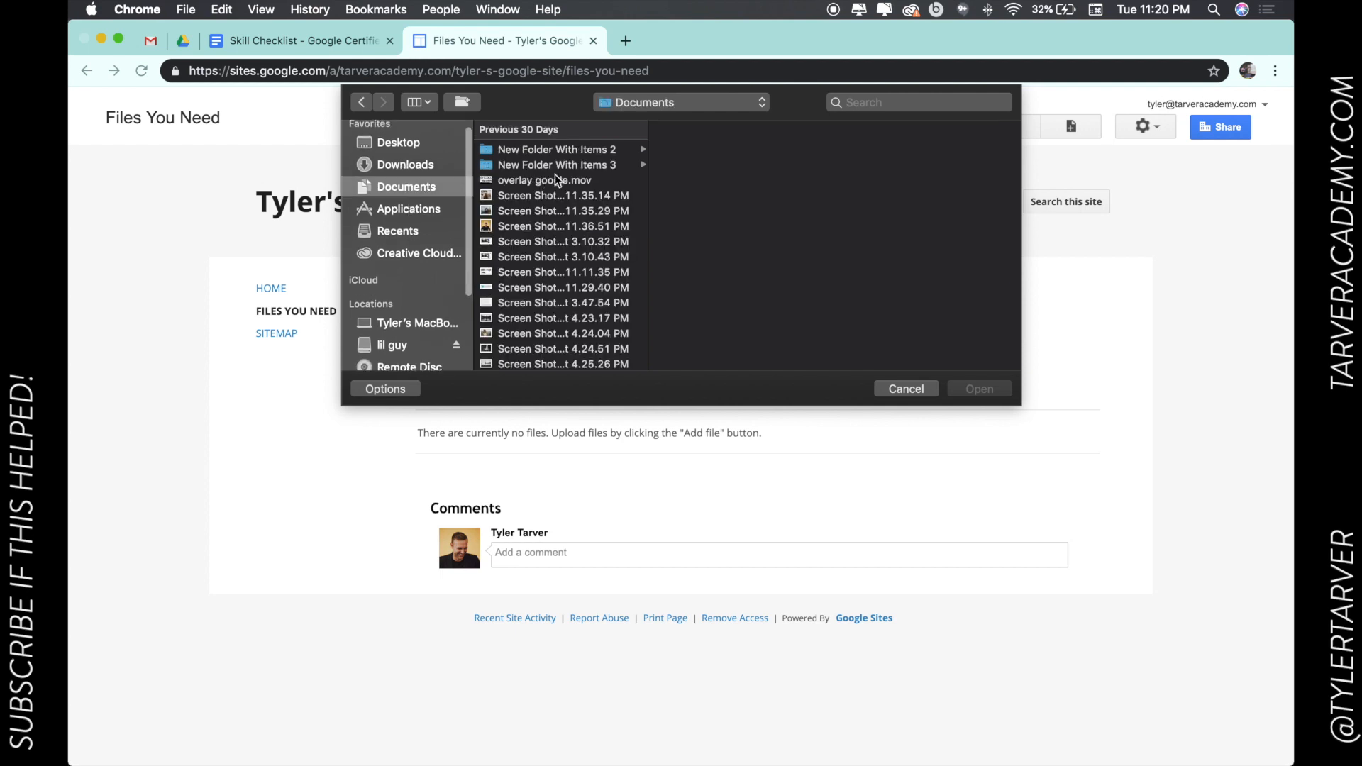
{"action": "left_click", "coordinate": [545, 180]}
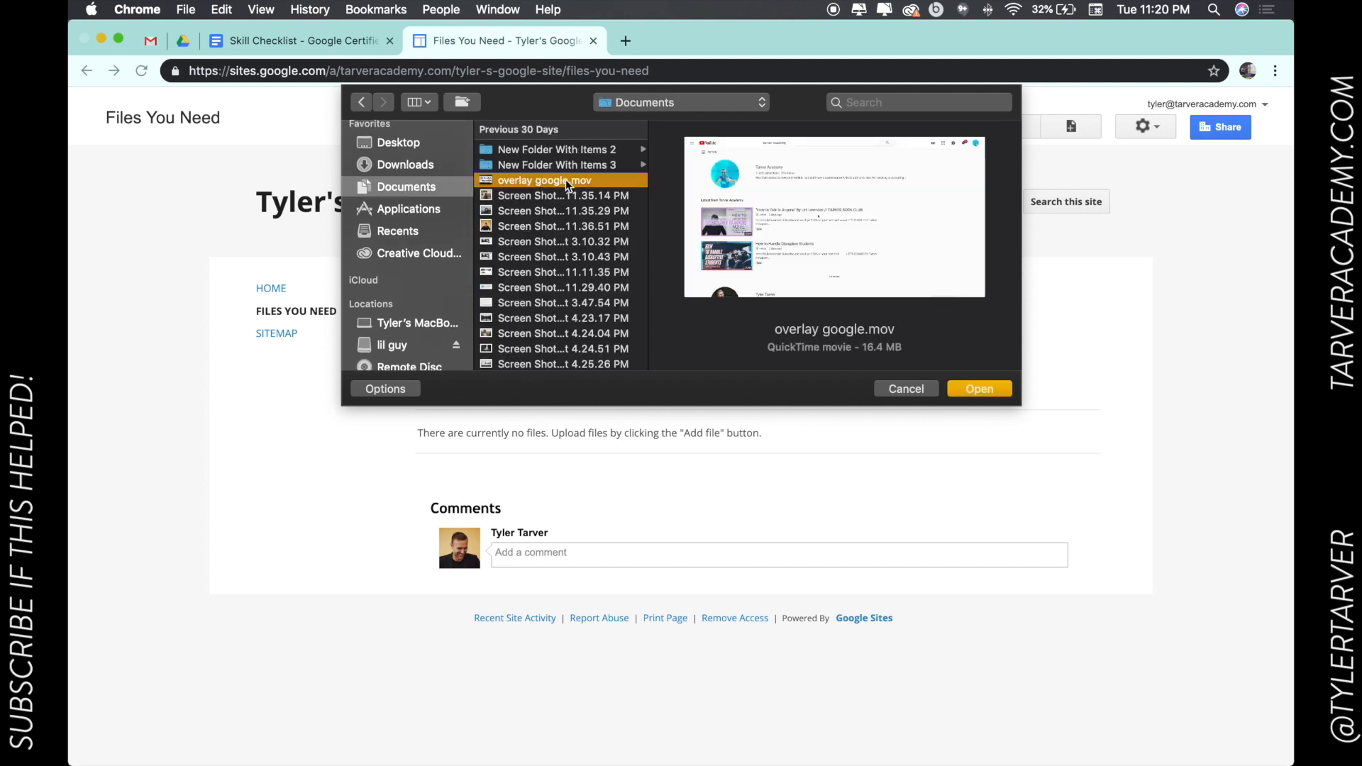
{"action": "left_click", "coordinate": [905, 389]}
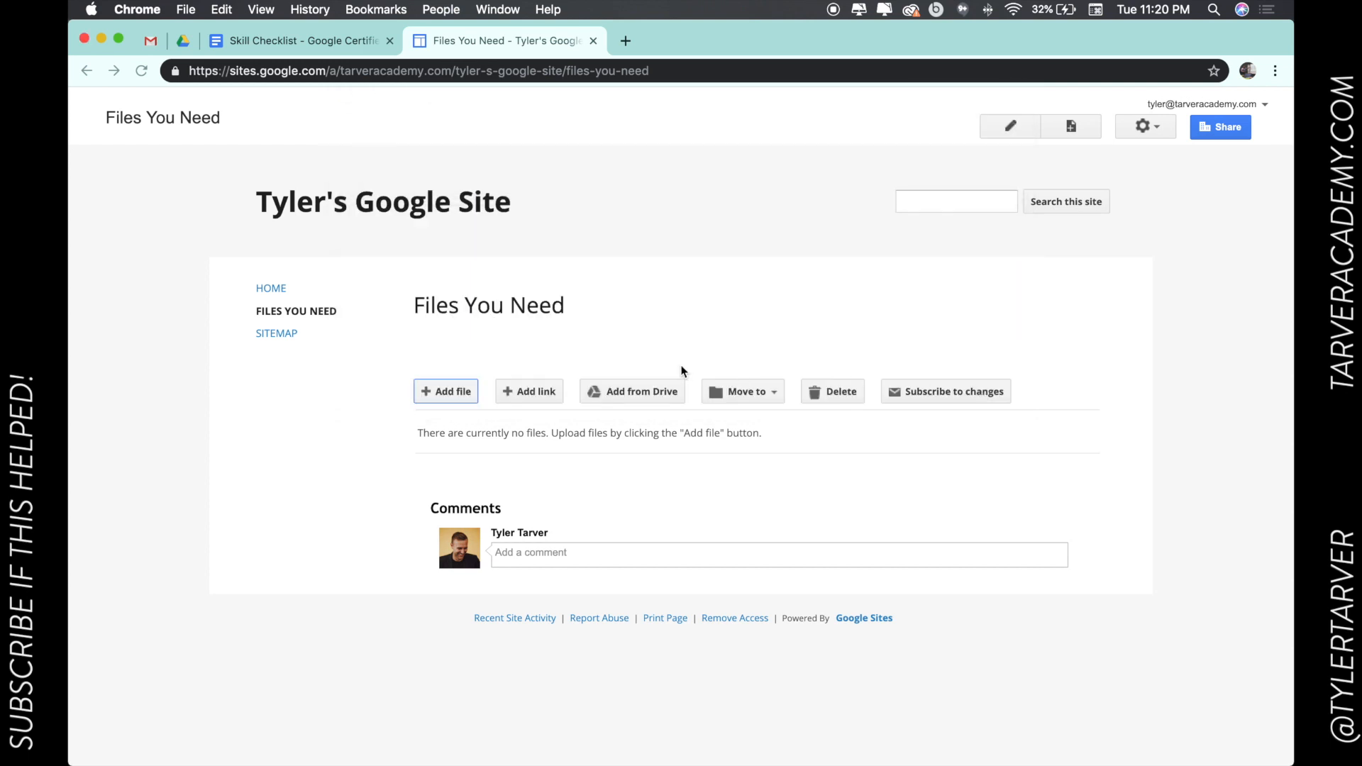
{"action": "left_click", "coordinate": [446, 392]}
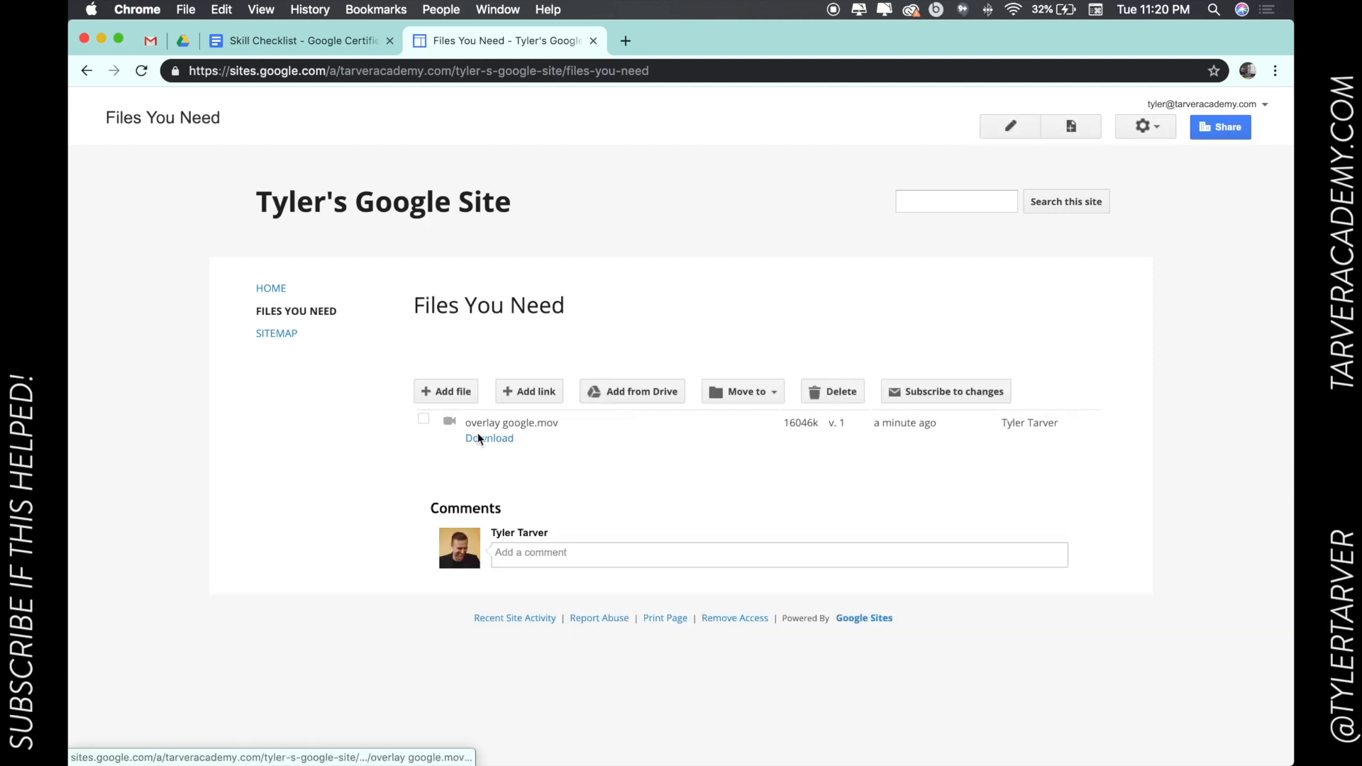
{"action": "mouse_move", "coordinate": [434, 484]}
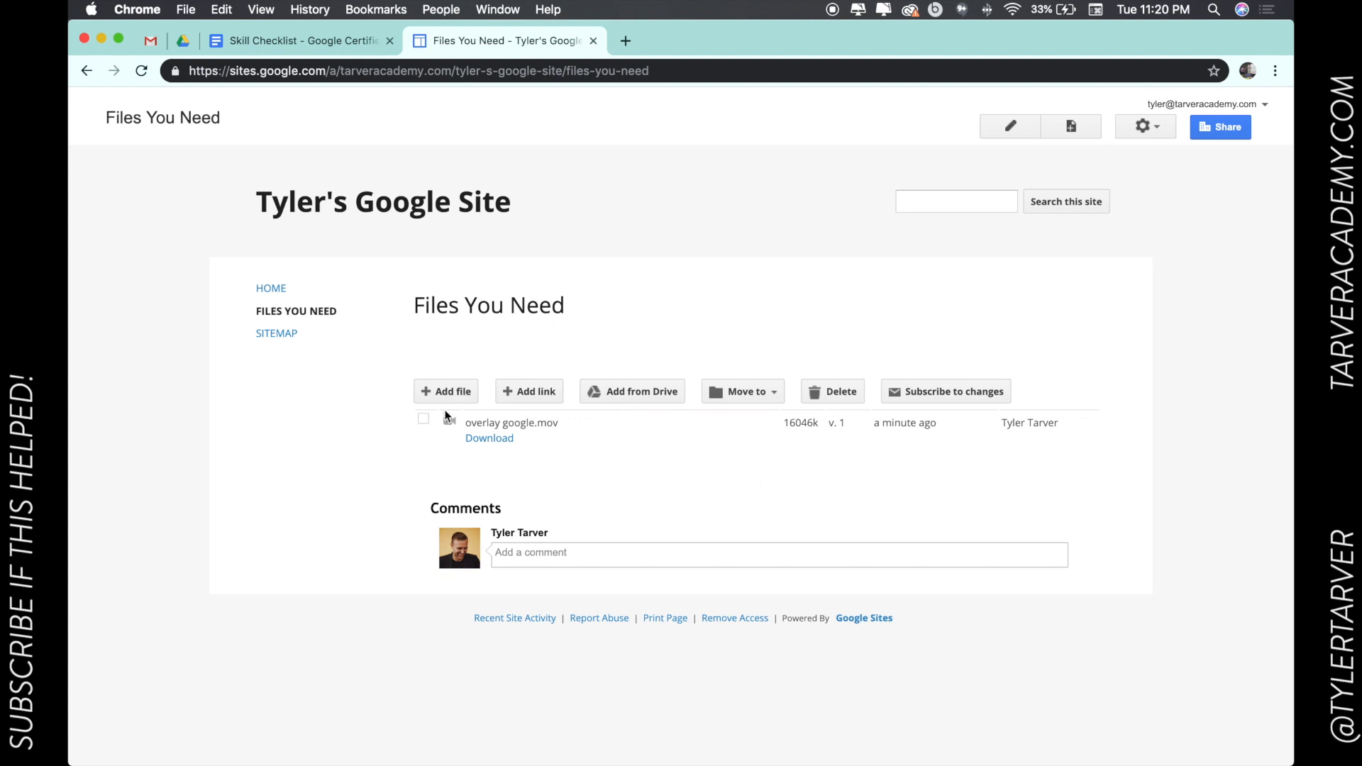
{"action": "mouse_move", "coordinate": [291, 412]}
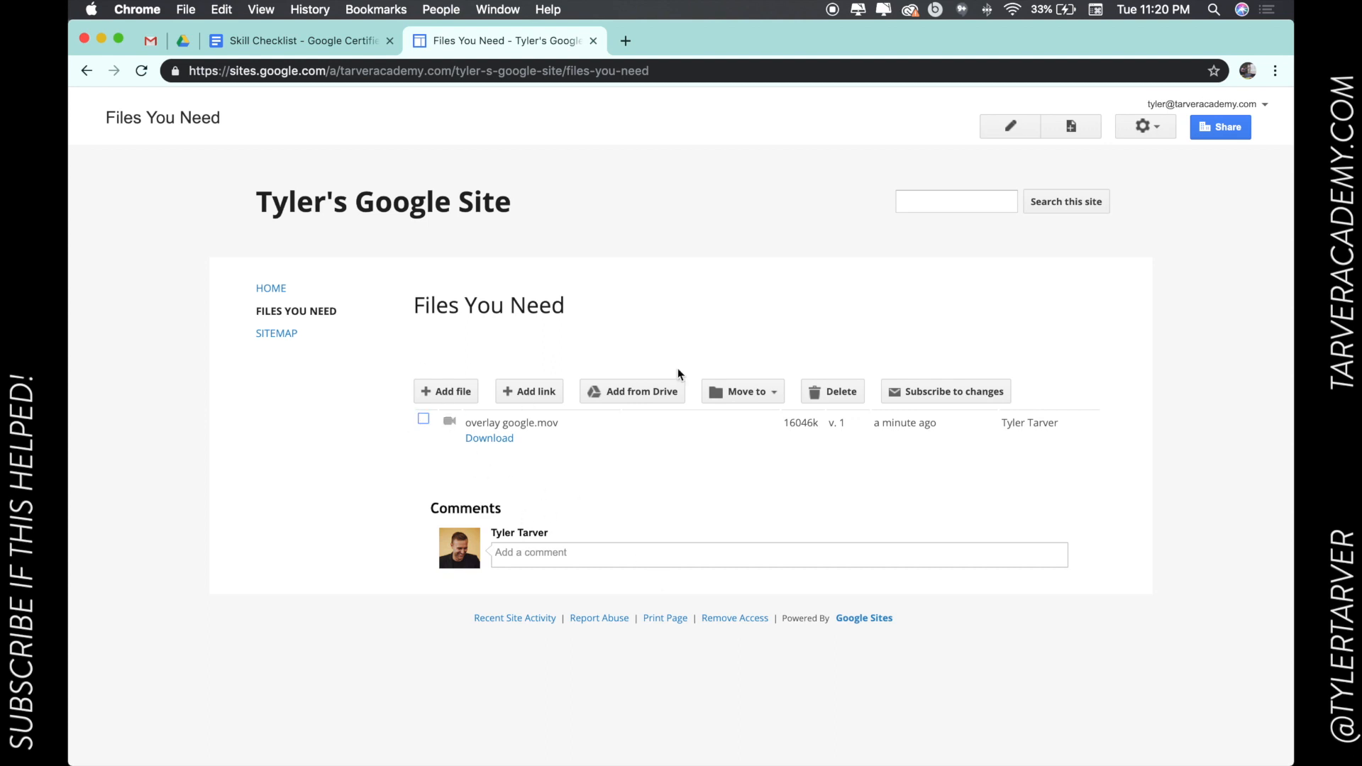
{"action": "mouse_move", "coordinate": [342, 273]}
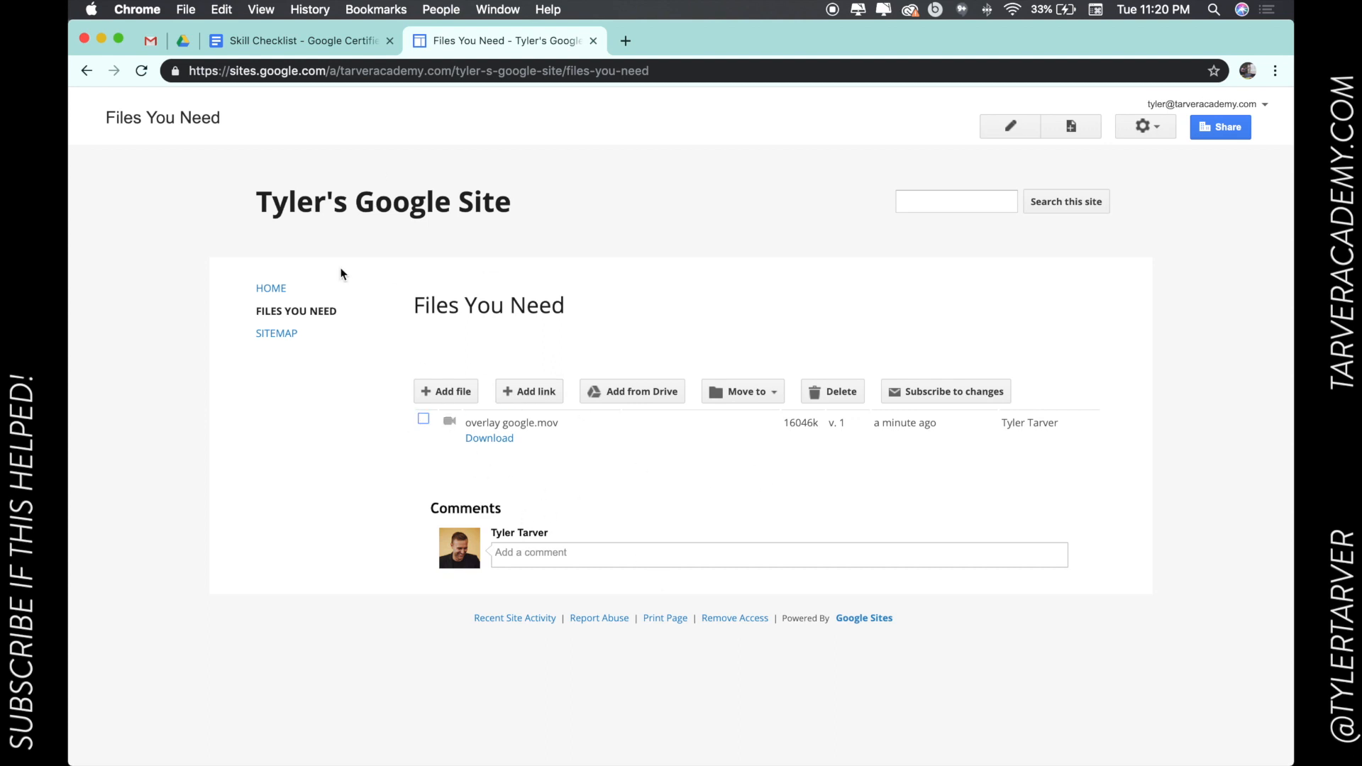
{"action": "mouse_move", "coordinate": [896, 545]}
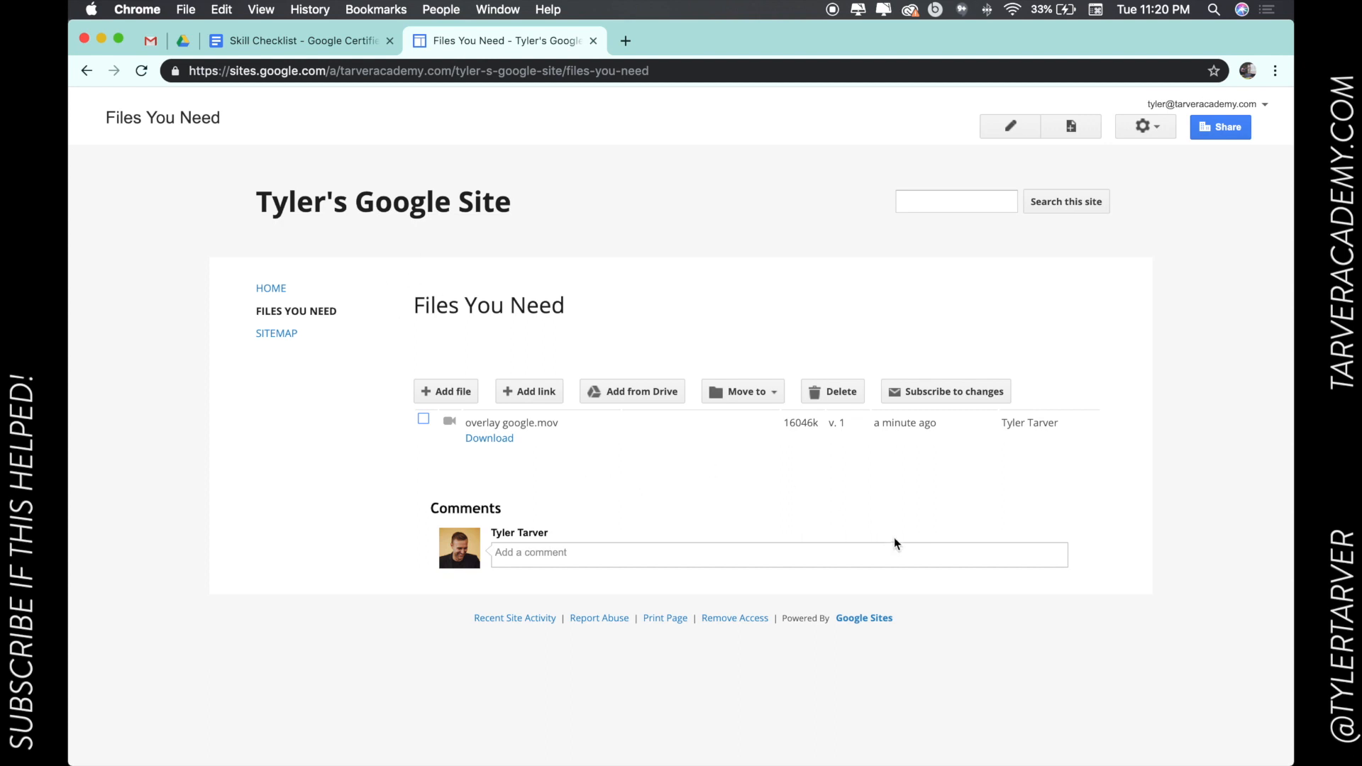
{"action": "mouse_move", "coordinate": [270, 288]}
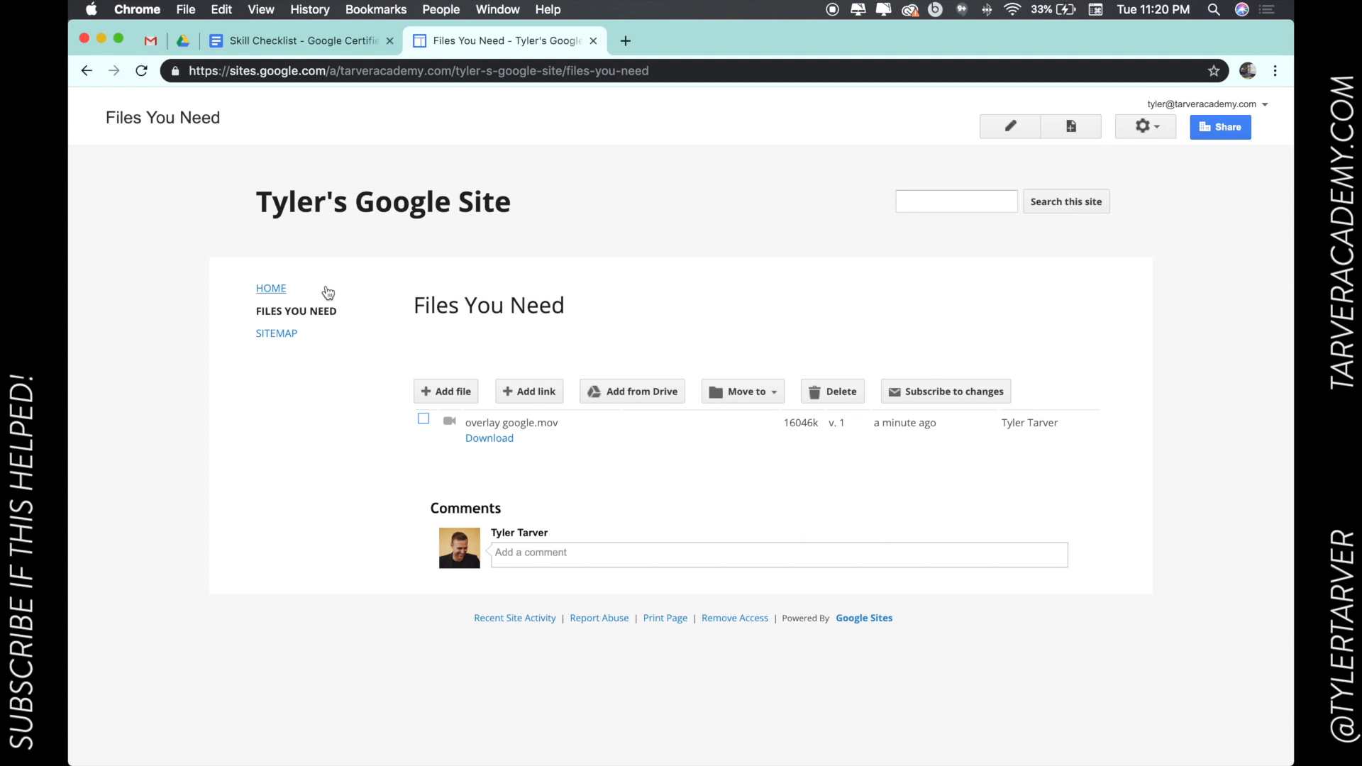
{"action": "left_click", "coordinate": [270, 288]}
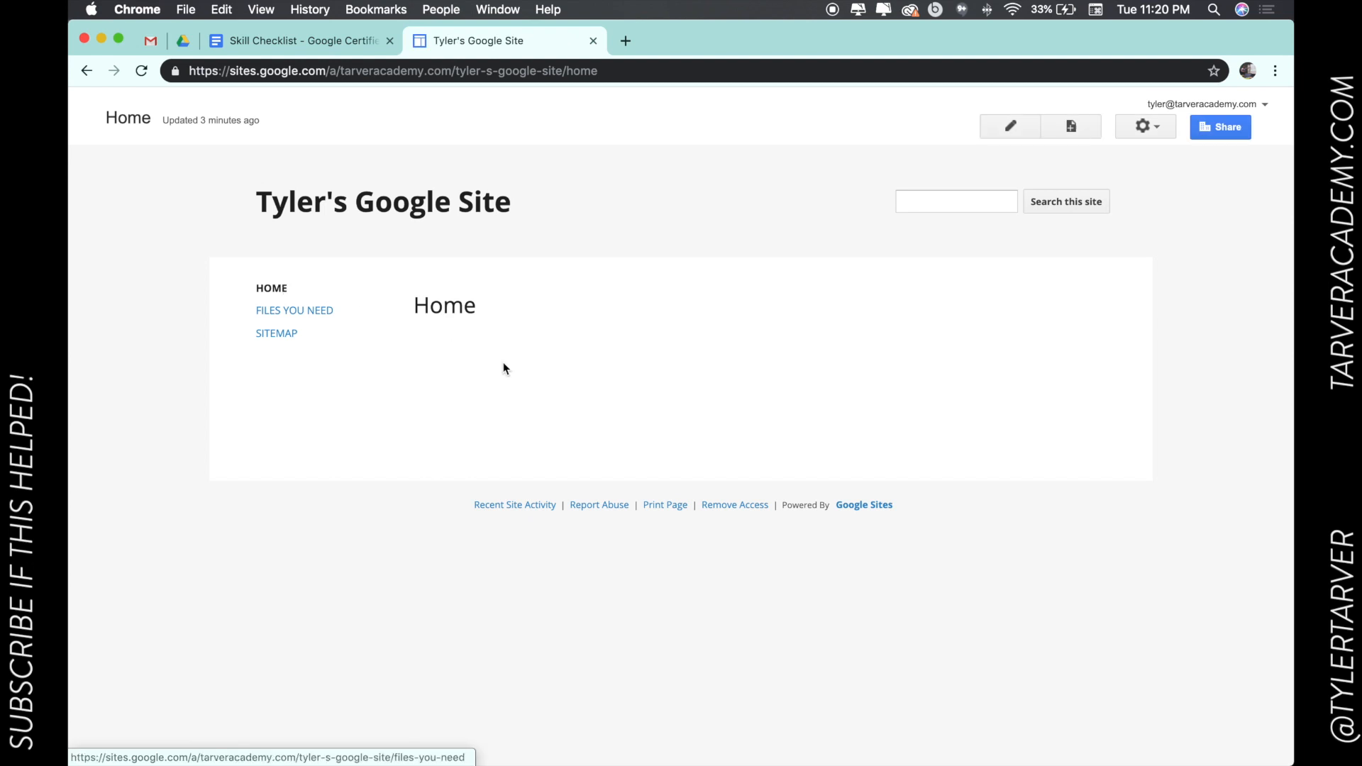
{"action": "left_click", "coordinate": [294, 311]}
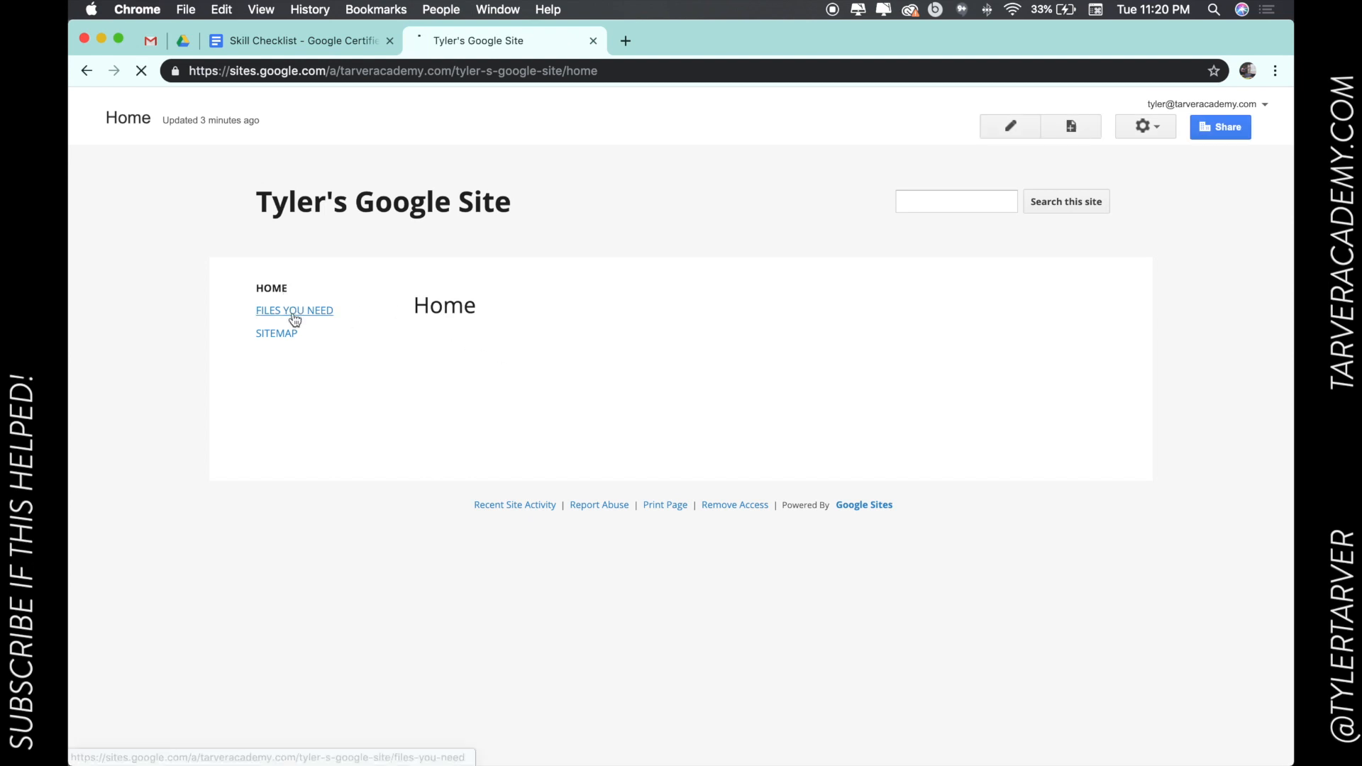
{"action": "left_click", "coordinate": [293, 311]}
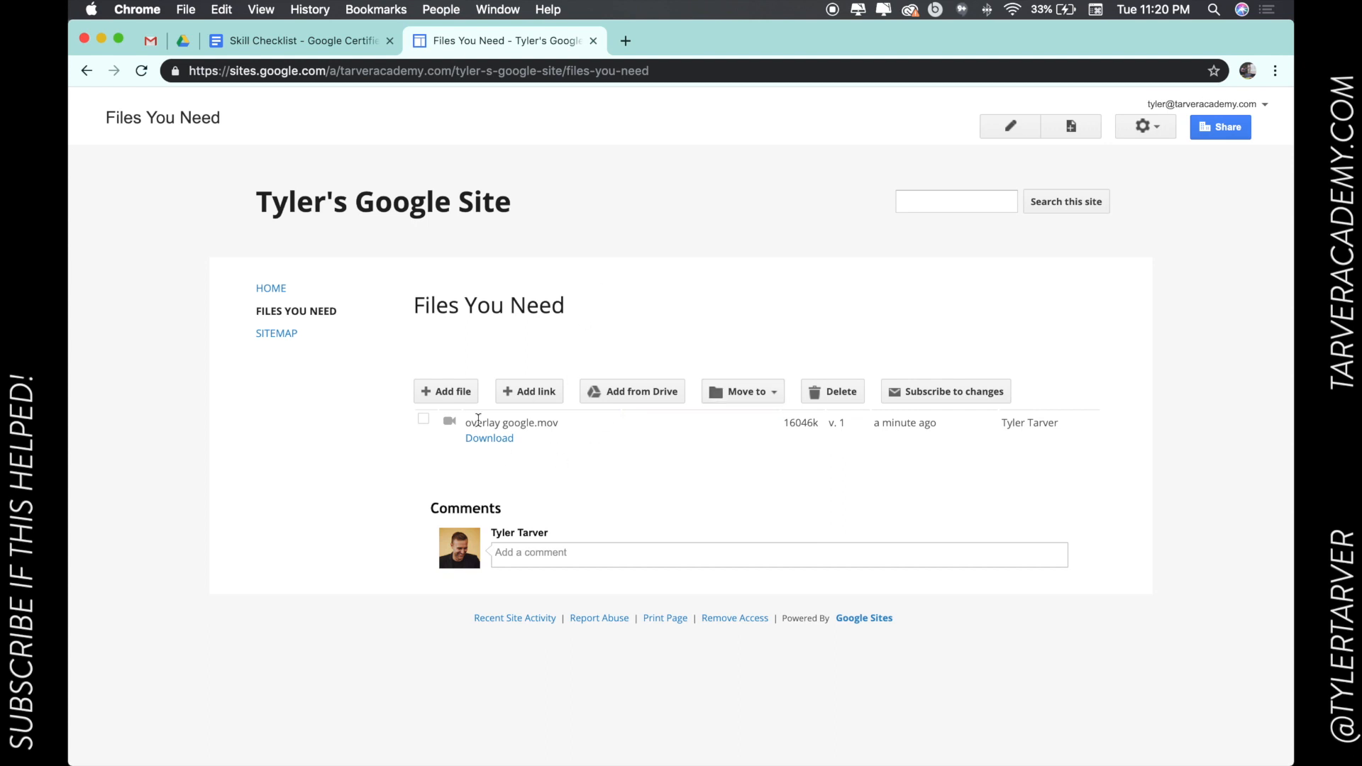
Step: Upload the three March 2019 Screen Shot PNGs to the file cabinet, then go to Home
{"action": "left_click", "coordinate": [446, 391]}
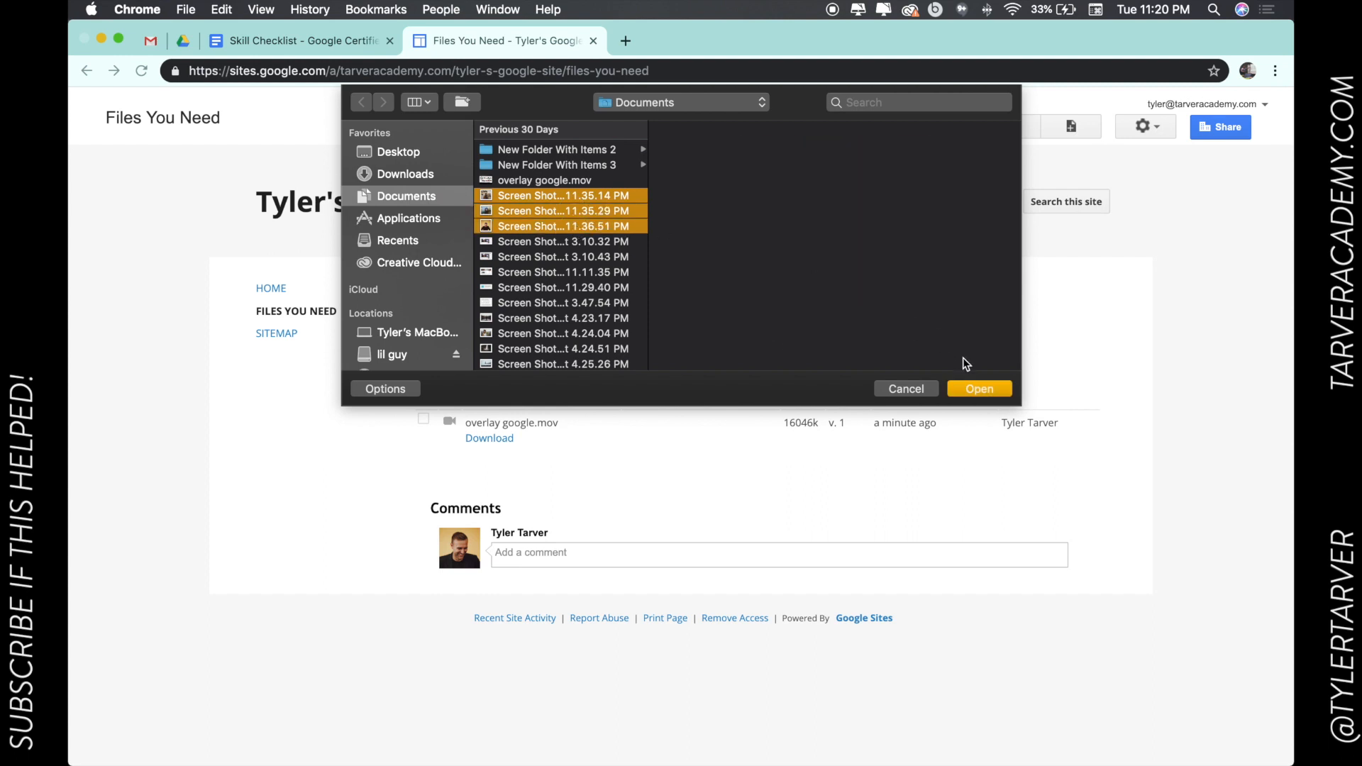
{"action": "left_click", "coordinate": [979, 389]}
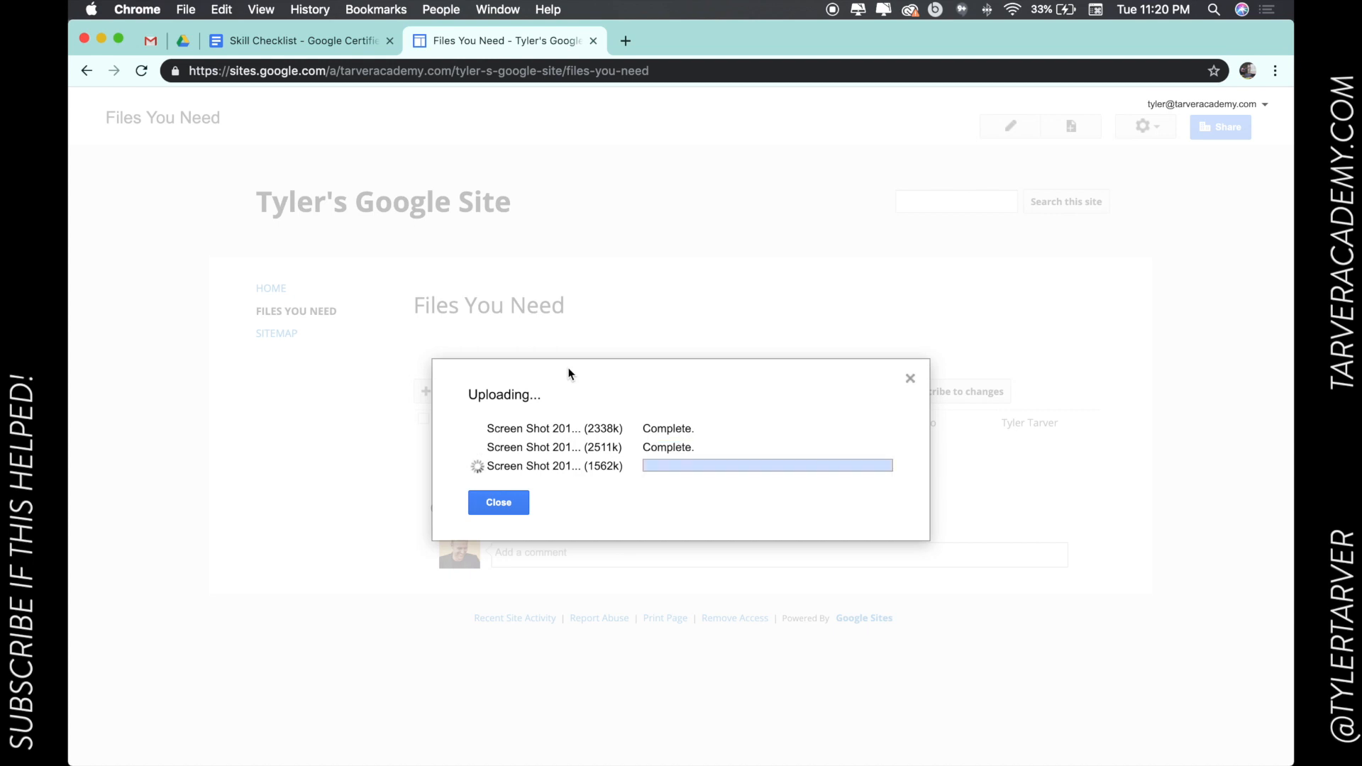
{"action": "left_click", "coordinate": [498, 503]}
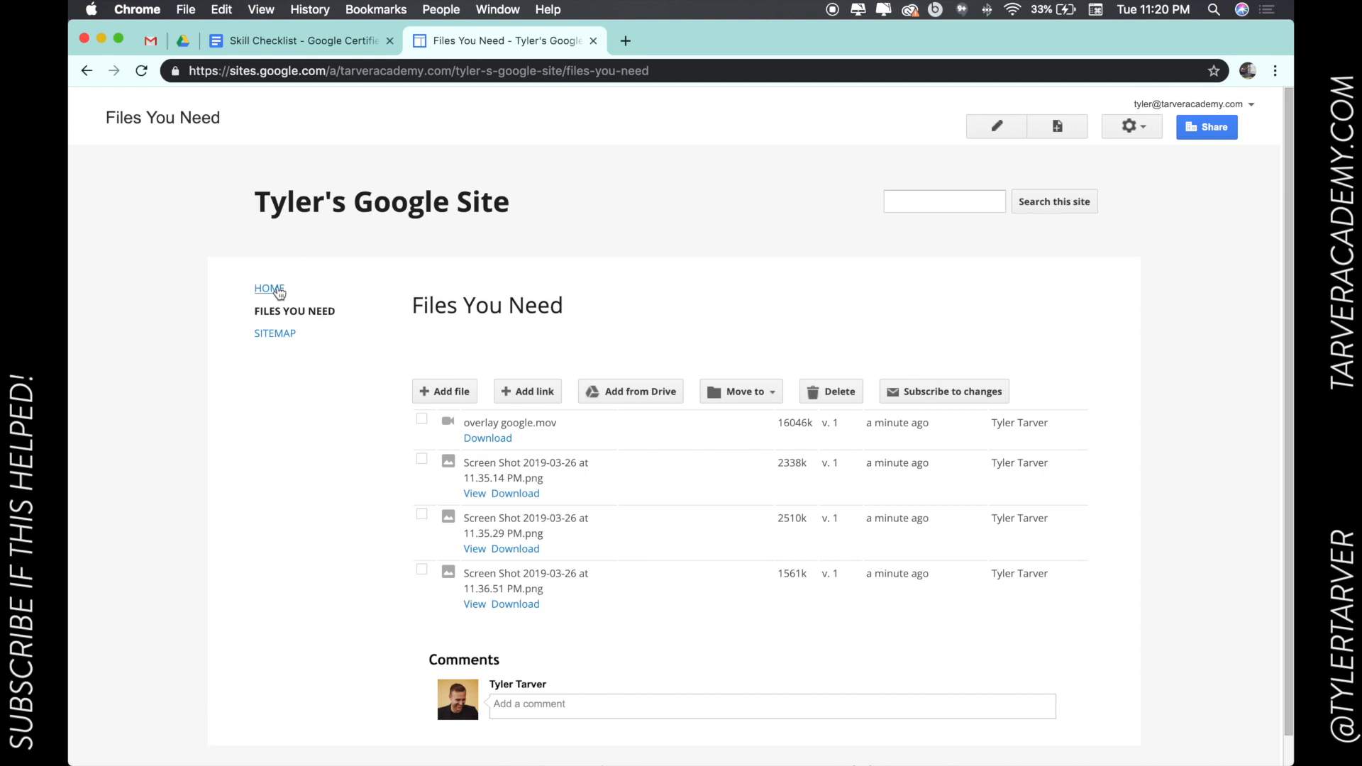
{"action": "left_click", "coordinate": [269, 288]}
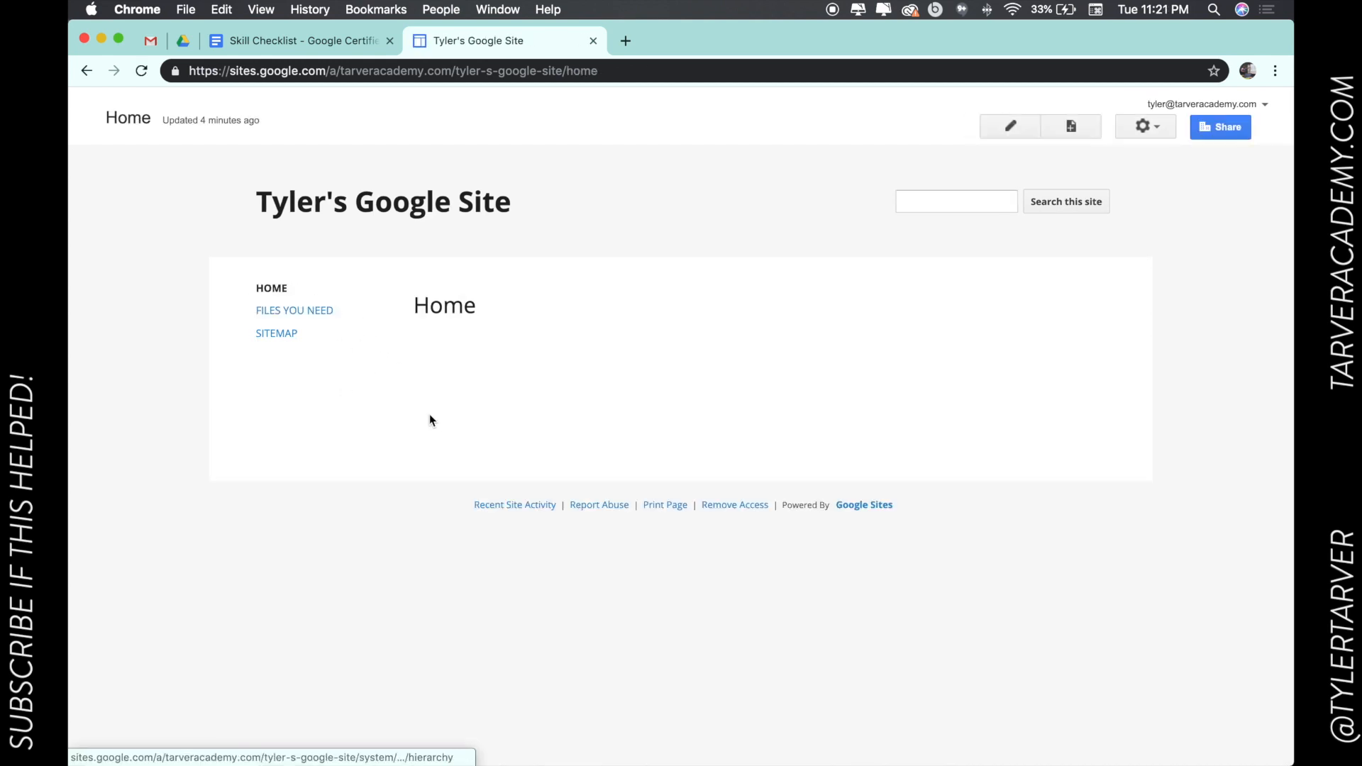
Step: Open the Files You Need page showing the video and three screenshots
{"action": "left_click", "coordinate": [294, 311]}
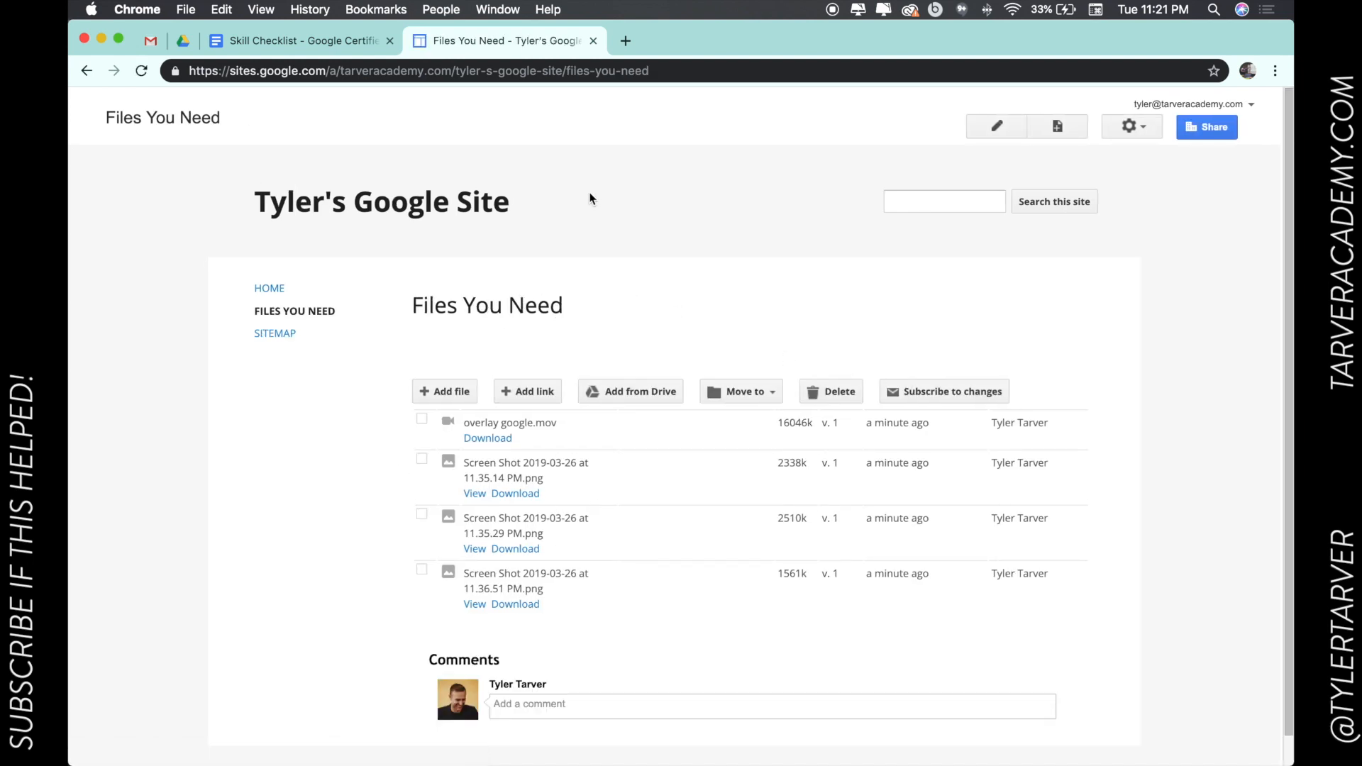
{"action": "mouse_move", "coordinate": [833, 299]}
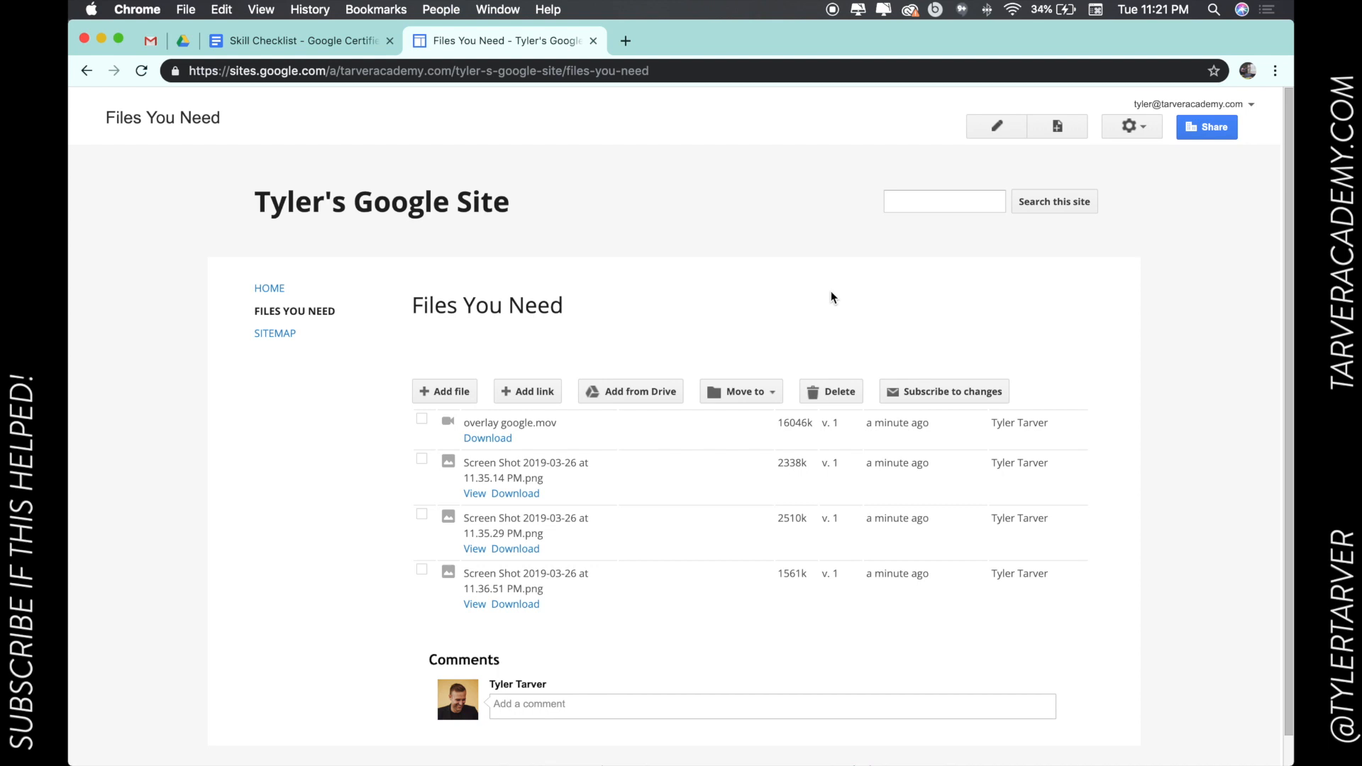
{"action": "mouse_move", "coordinate": [822, 106]}
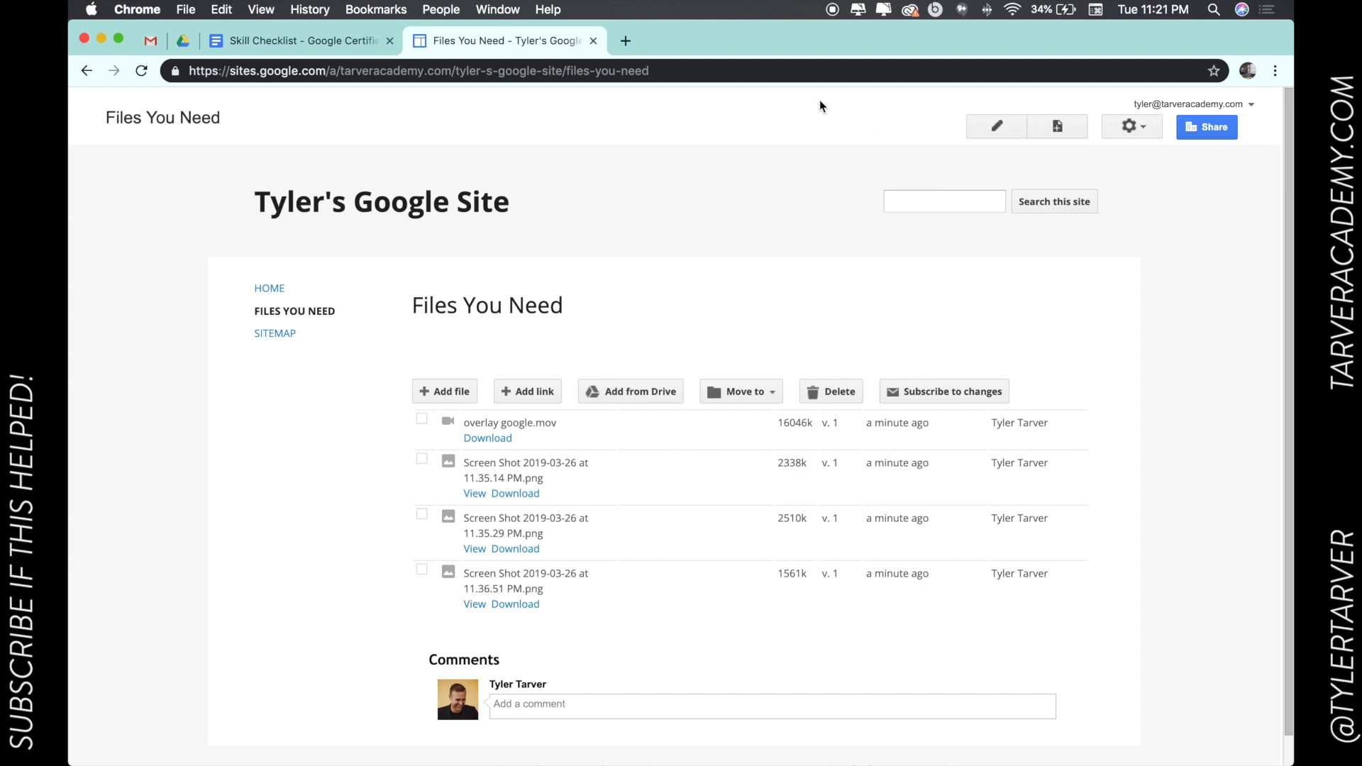
{"action": "mouse_move", "coordinate": [718, 141]}
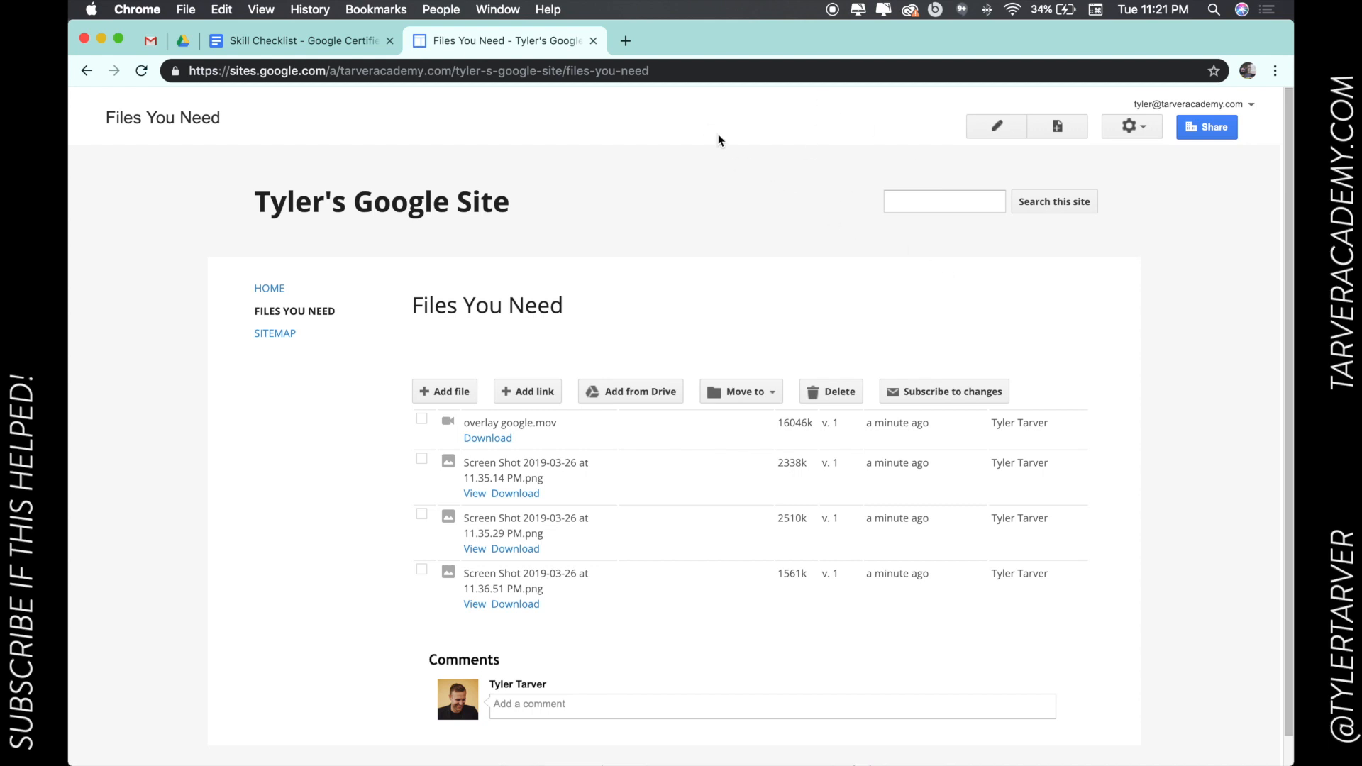
{"action": "mouse_move", "coordinate": [827, 229]}
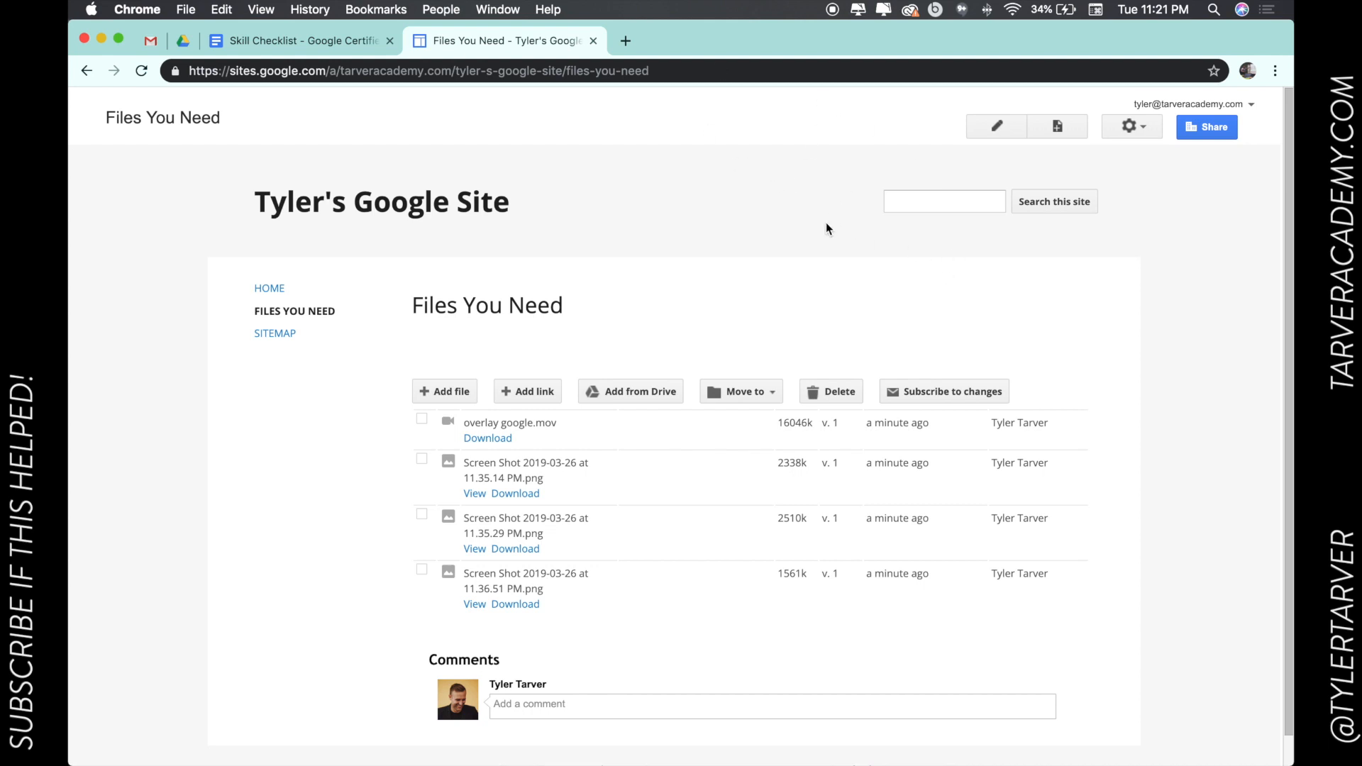
{"action": "mouse_move", "coordinate": [837, 95]}
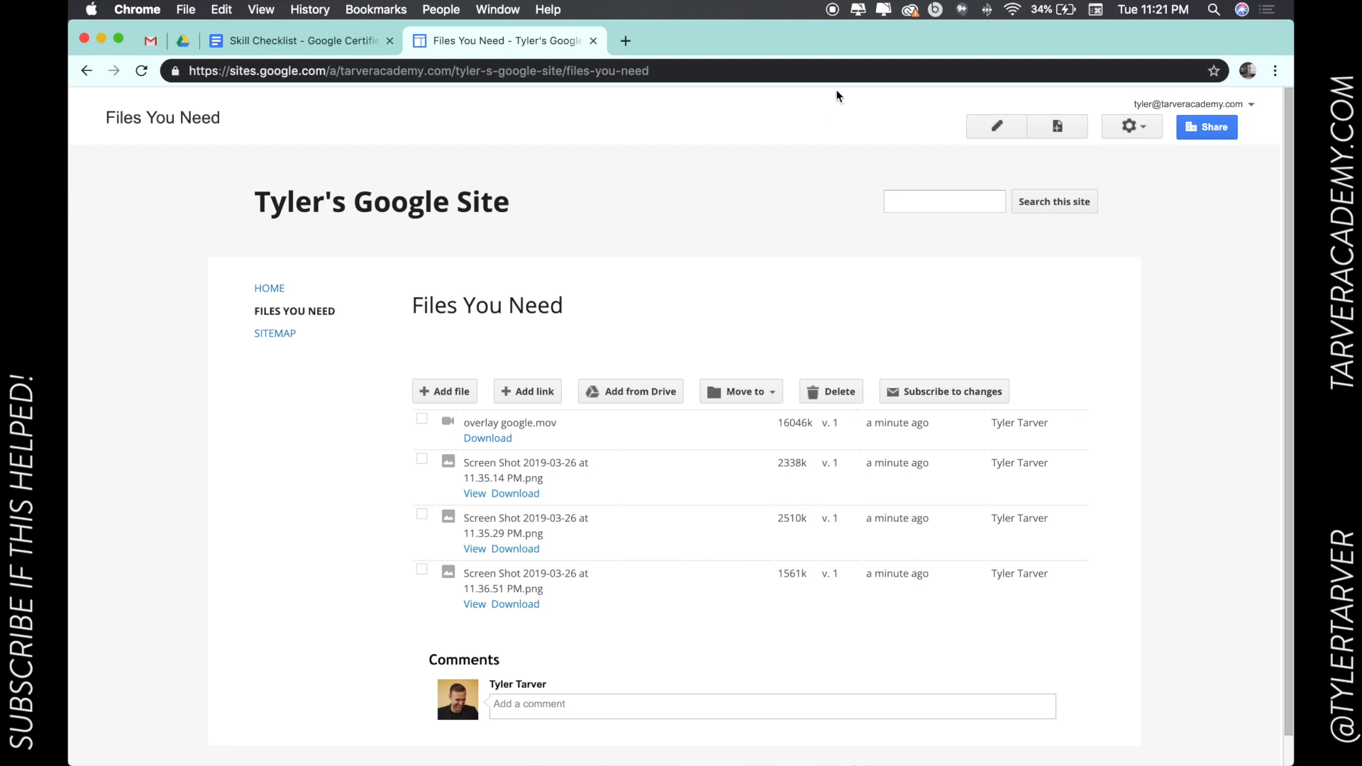